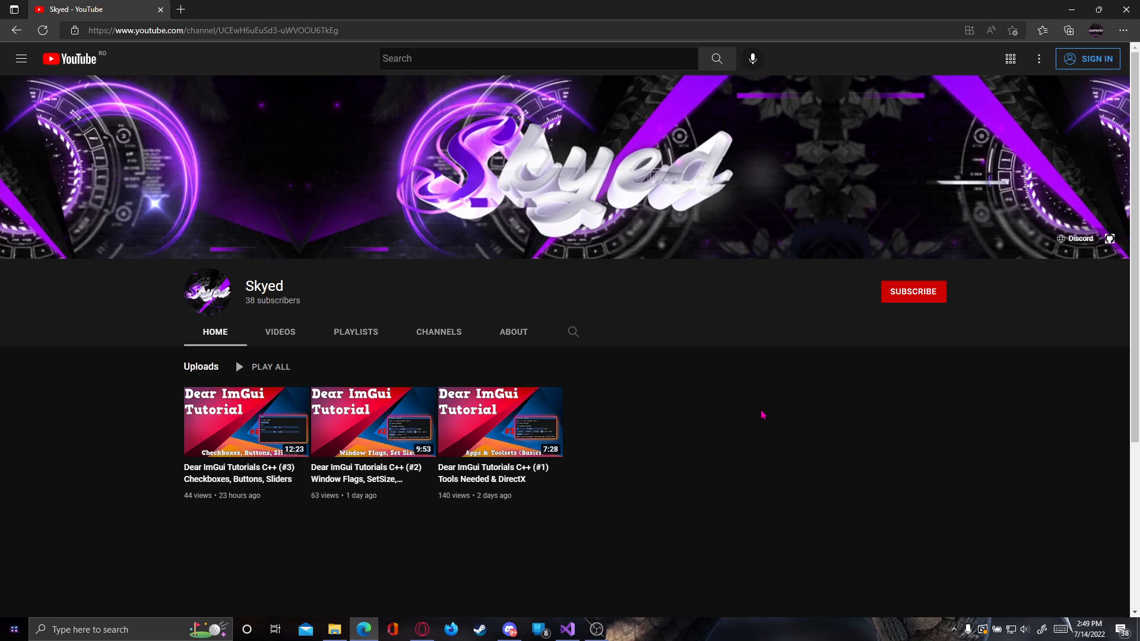
mouse_move(661, 443)
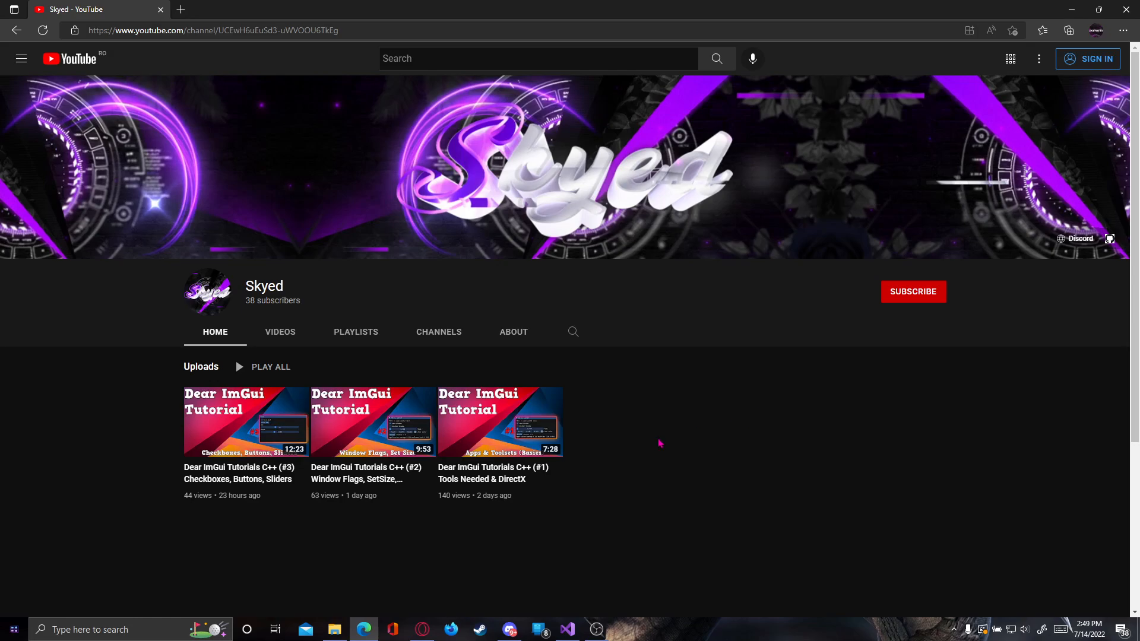
mouse_move(703, 476)
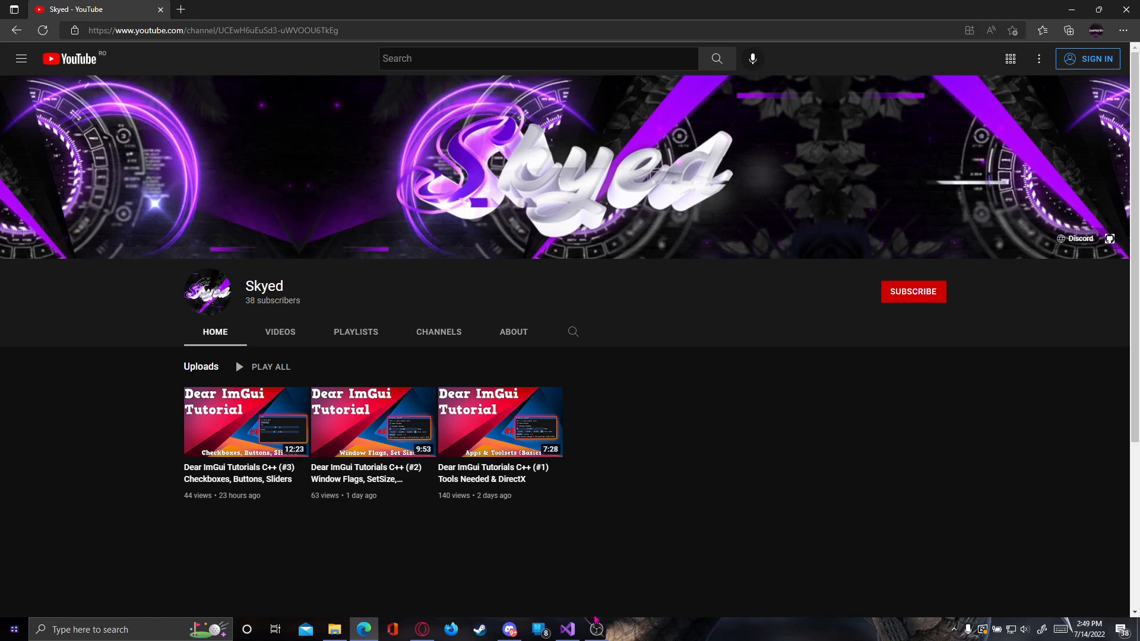
- Type if (ImGui::Button("Test")) with empty braces on line 117 of main.cpp
left_click(567, 629)
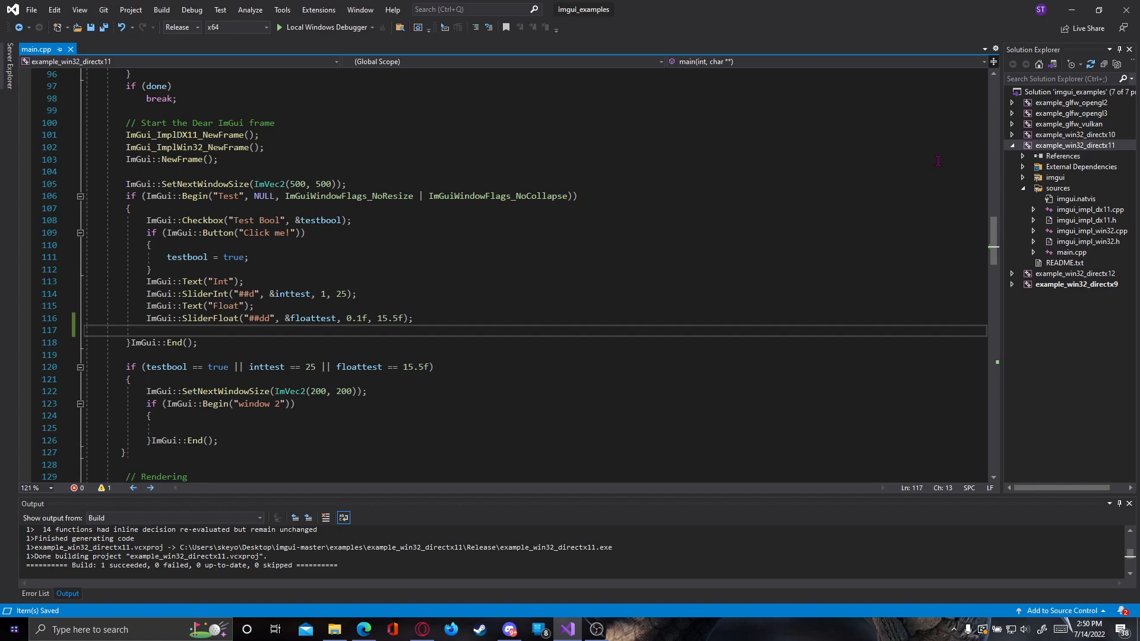
type("if")
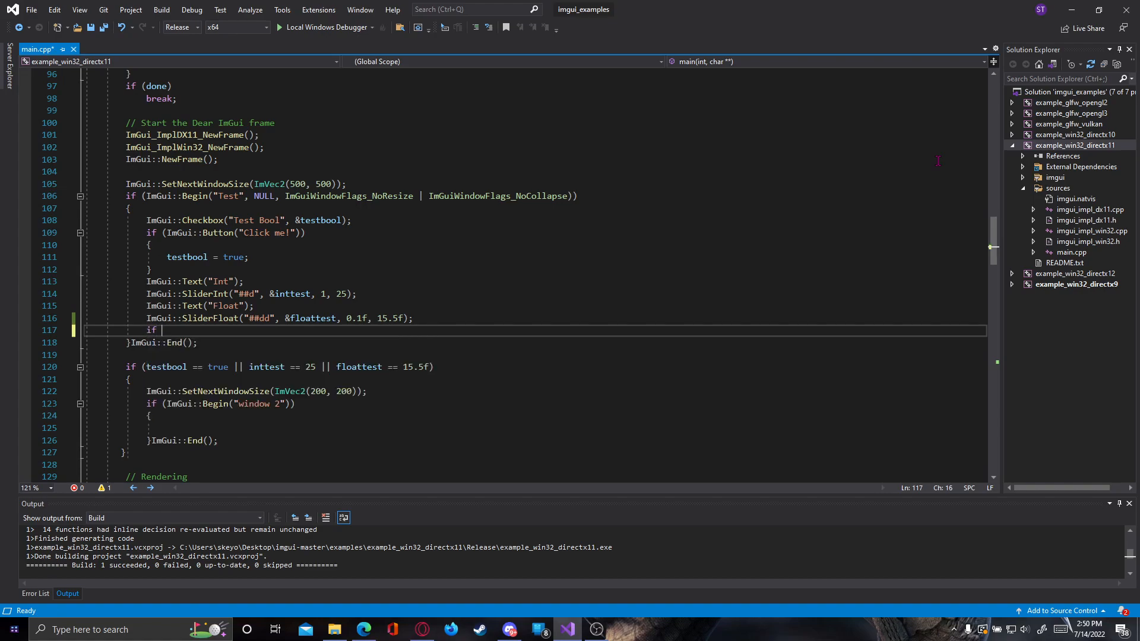
type("()")
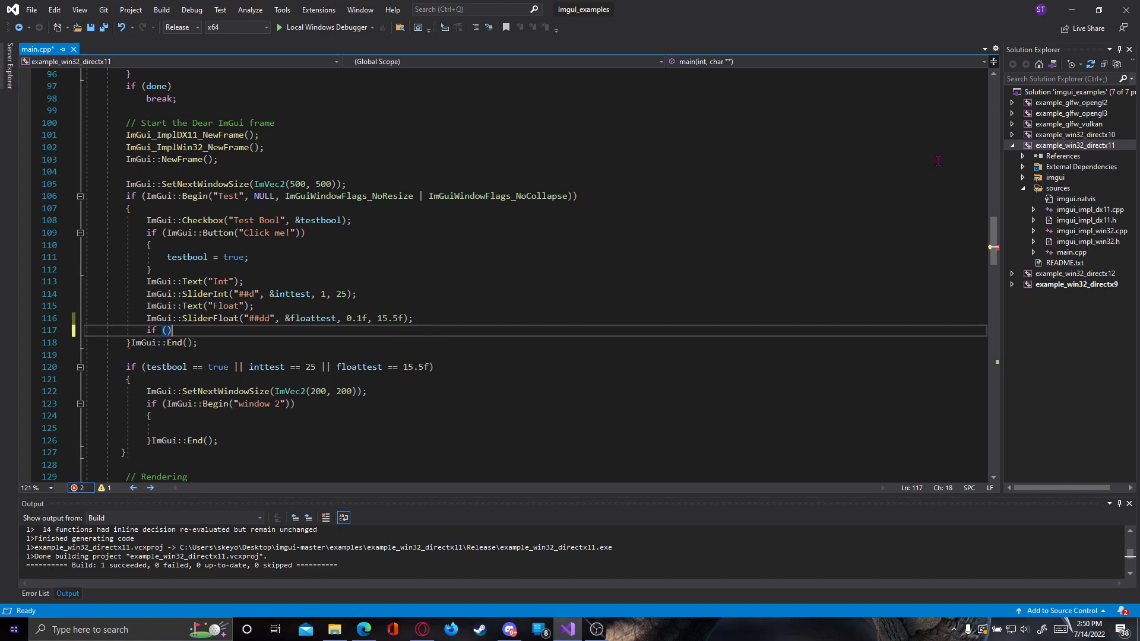
type("ImGui")
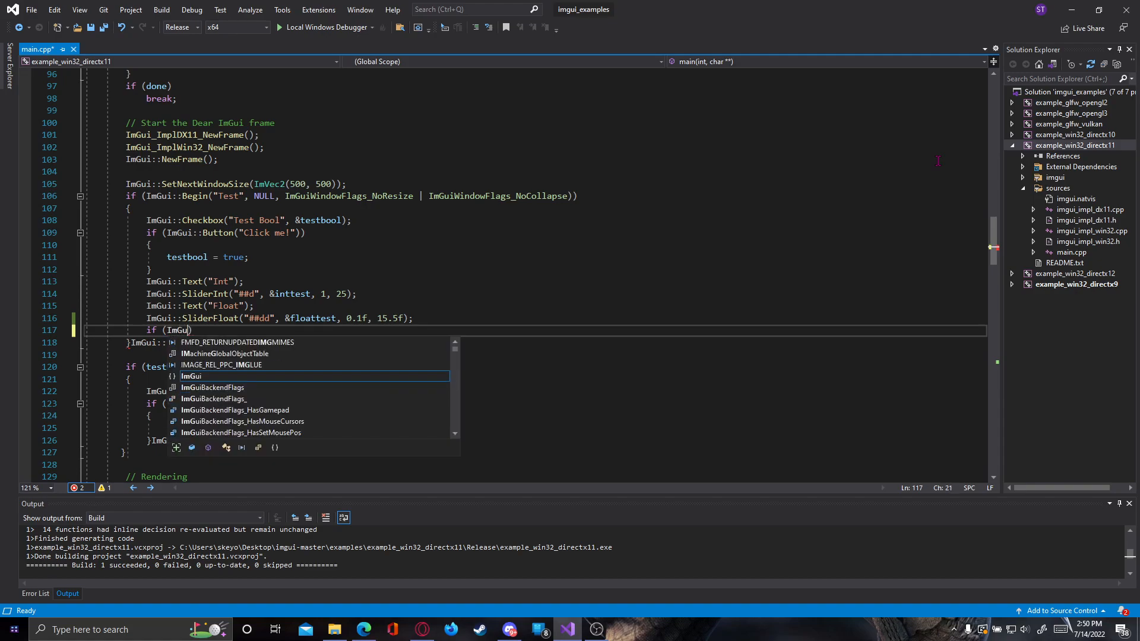
type("Button(\"")
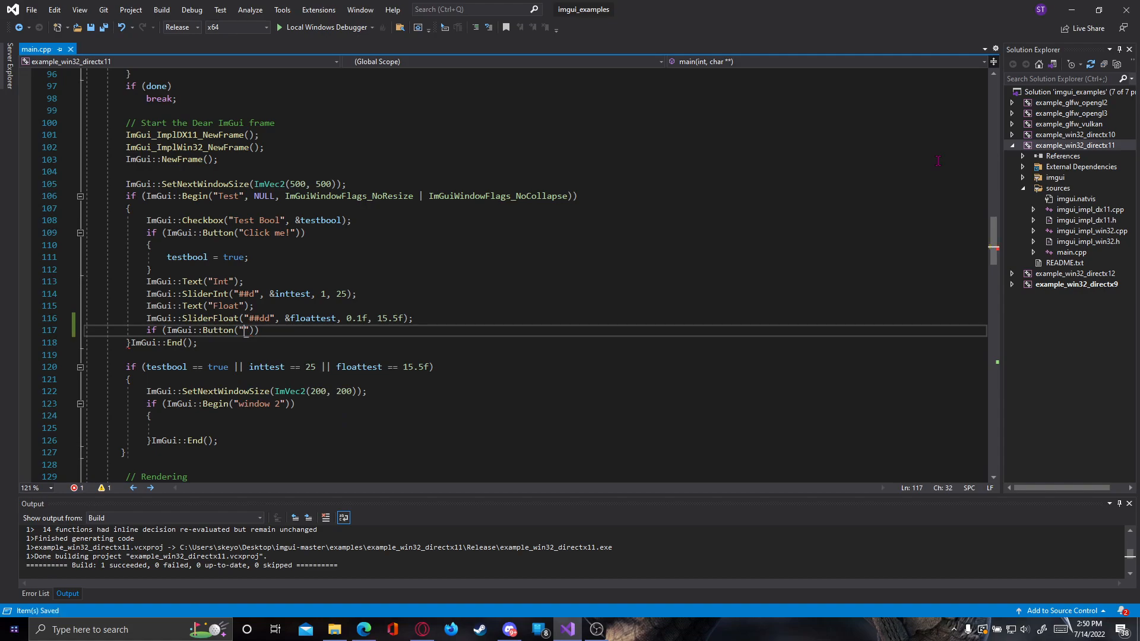
mouse_move(726, 6)
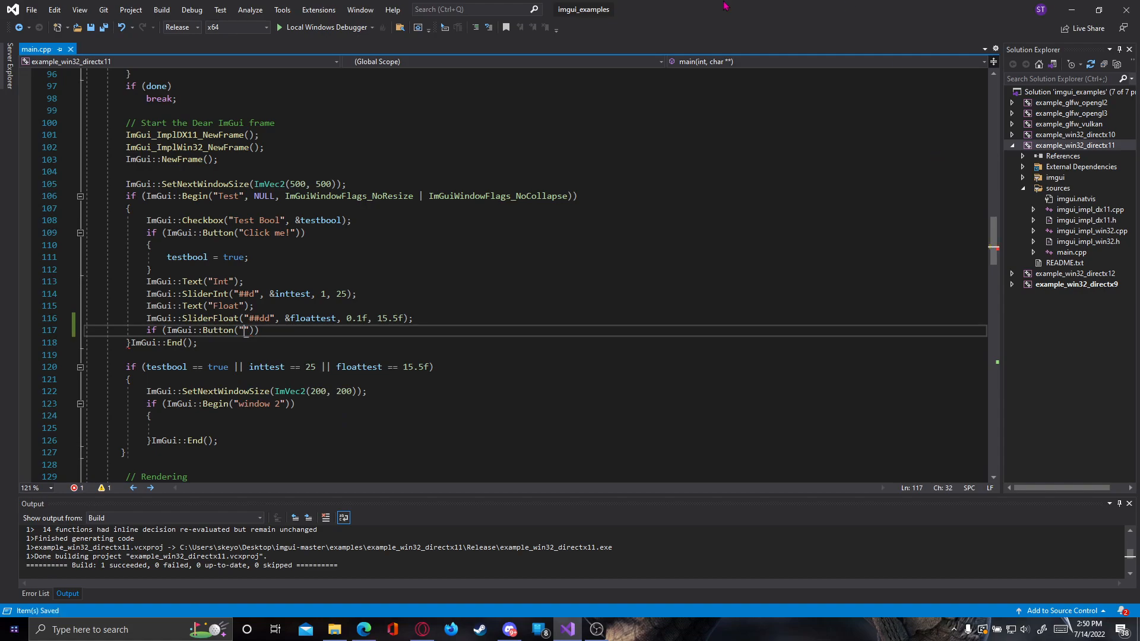
mouse_move(398, 282)
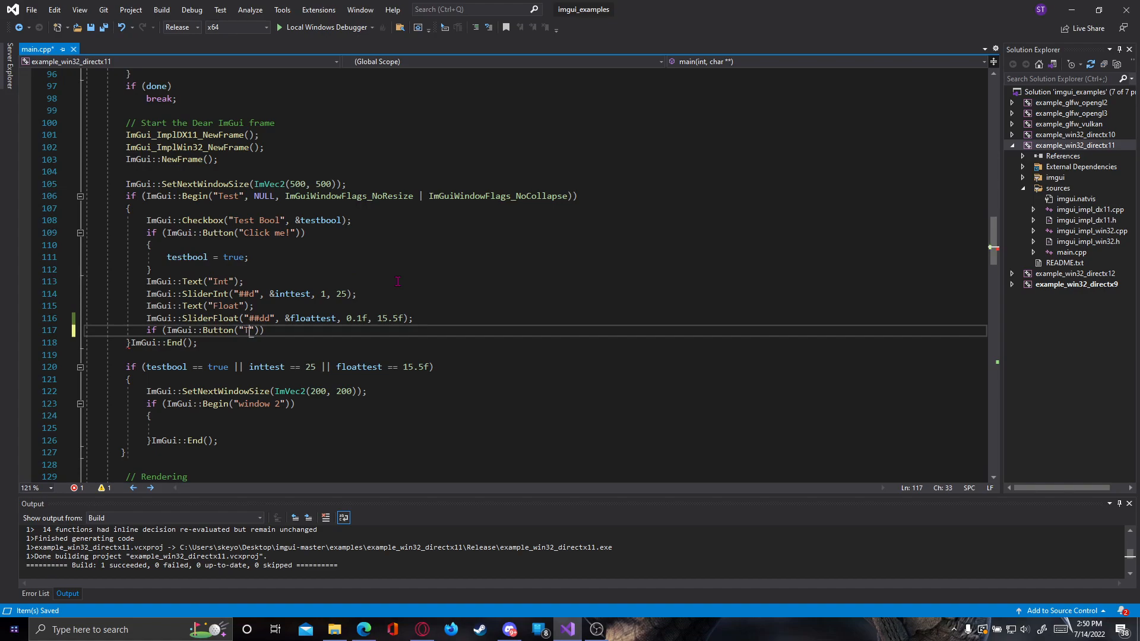
type("Test")
type("{")
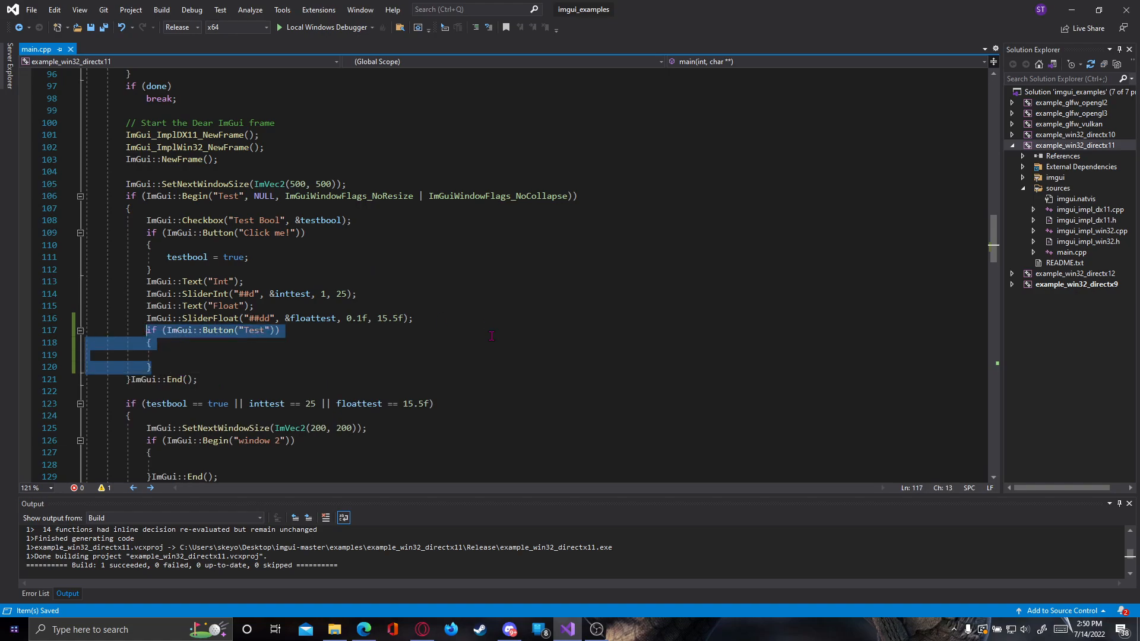
- Place the caret right after the "Test" label inside ImGui::Button()
left_click(150, 343)
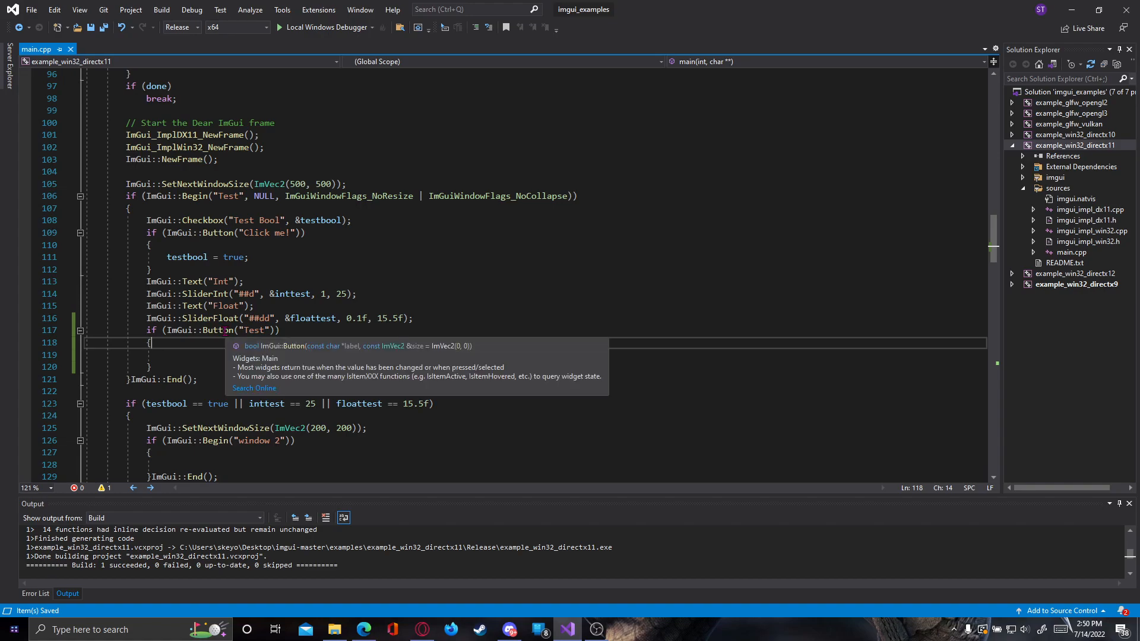
mouse_move(402, 365)
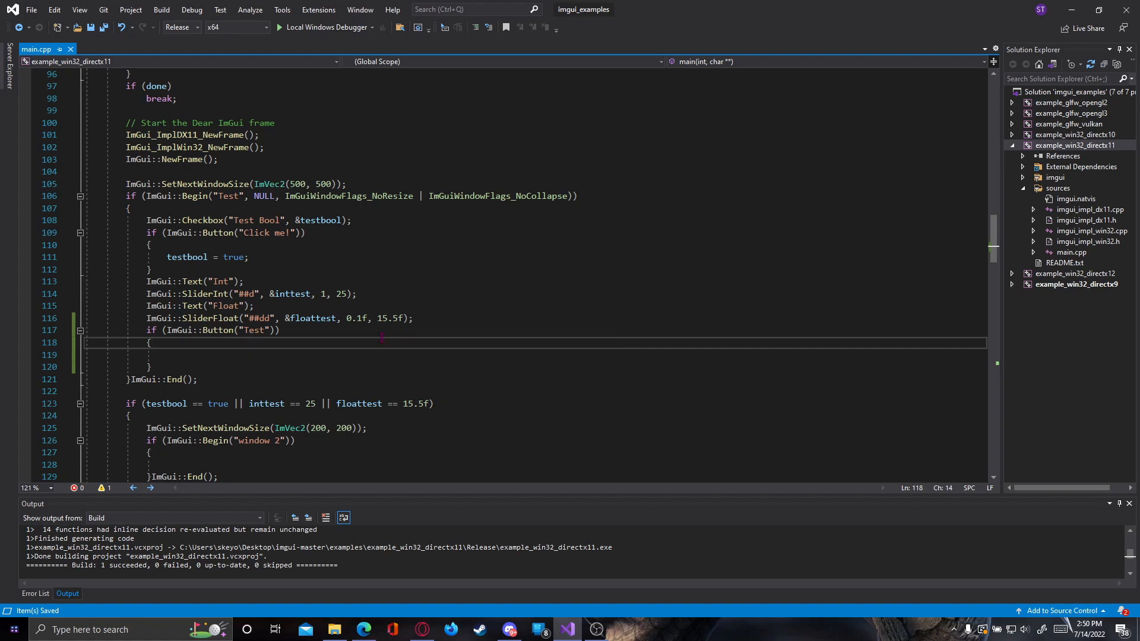
left_click(273, 330)
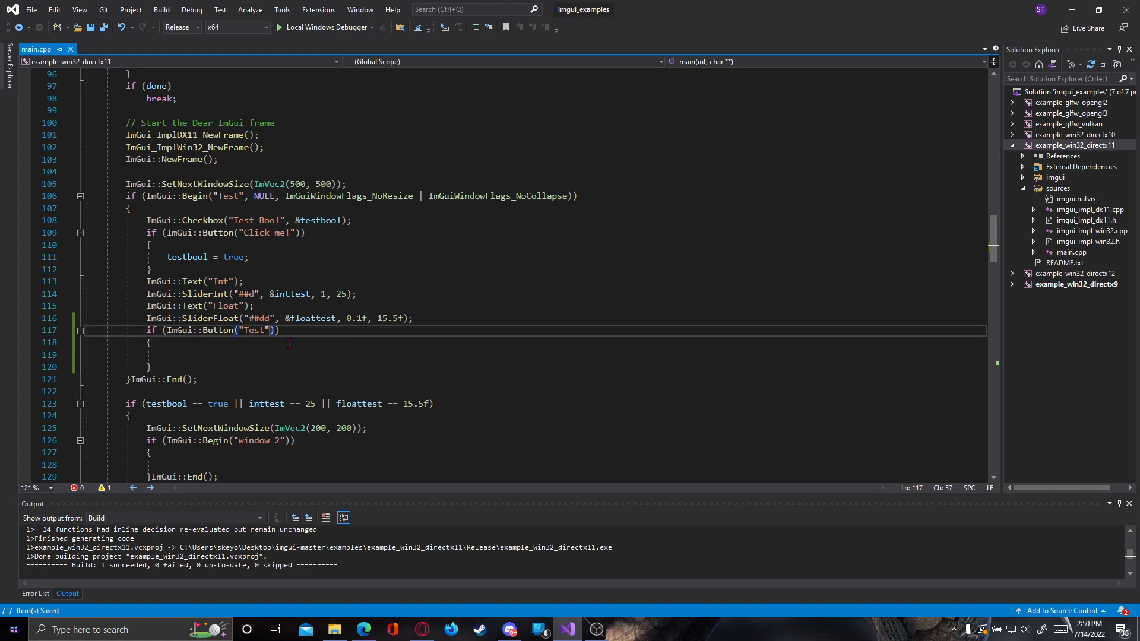
mouse_move(723, 431)
type(" , ")
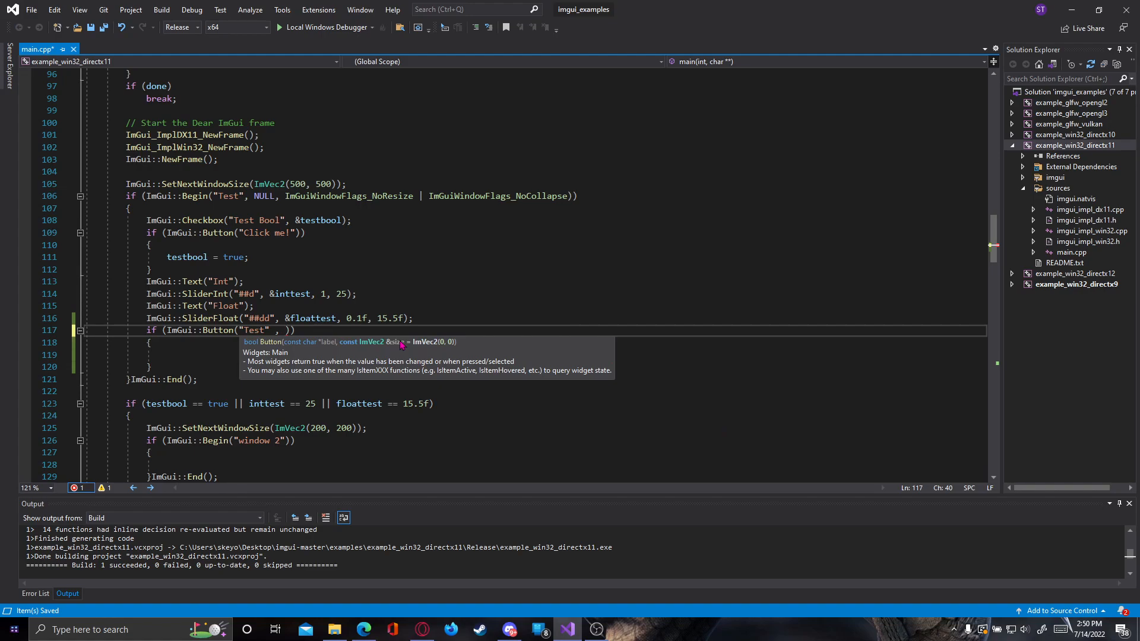
- Give the Test button an ImVec2(50, 50) size, save, rebuild, and open the Release folder
type("ImVec2(")
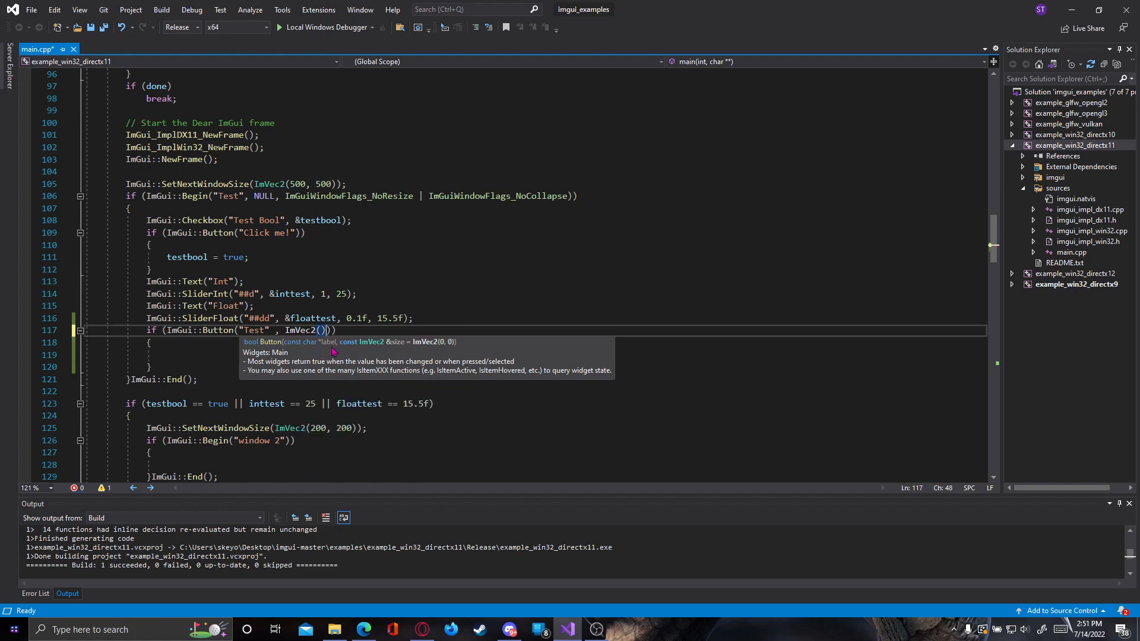
mouse_move(348, 359)
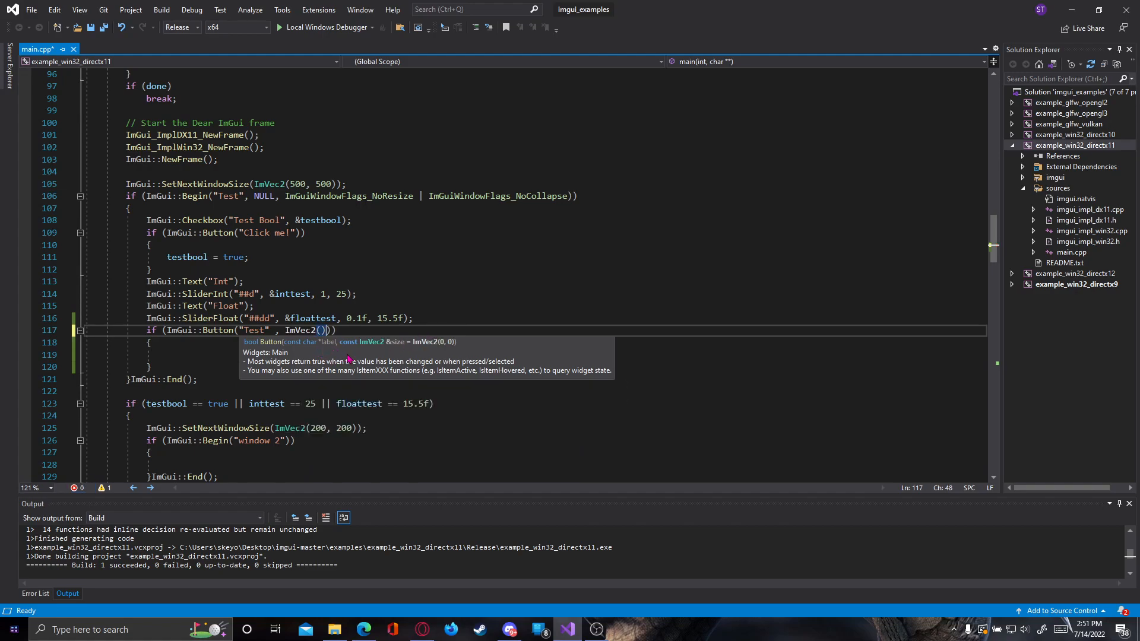
mouse_move(345, 383)
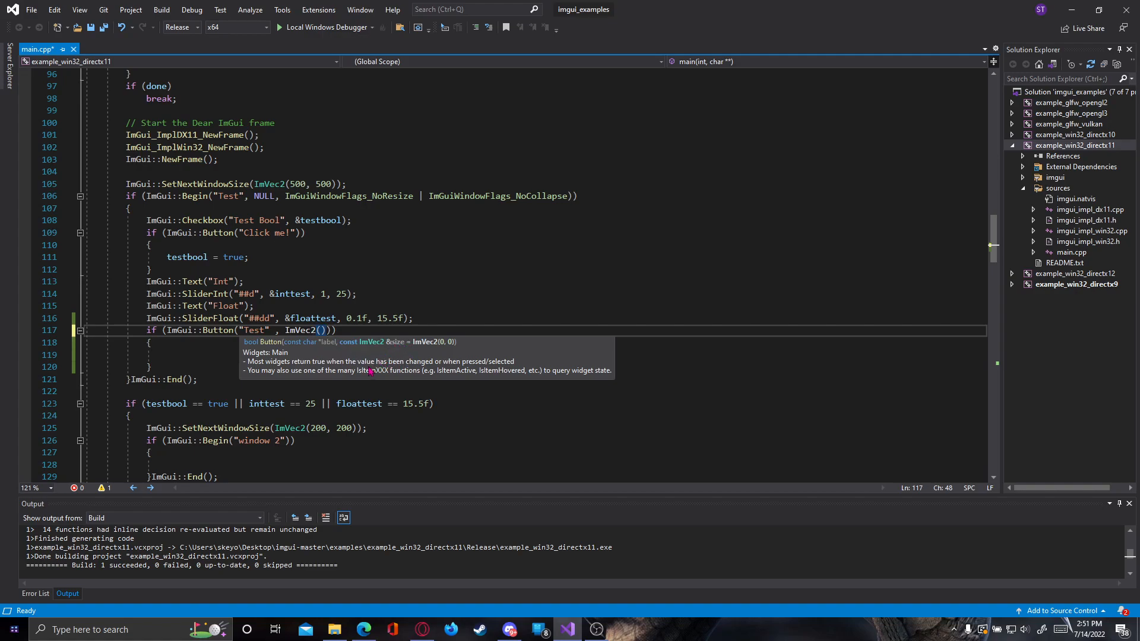
mouse_move(311, 353)
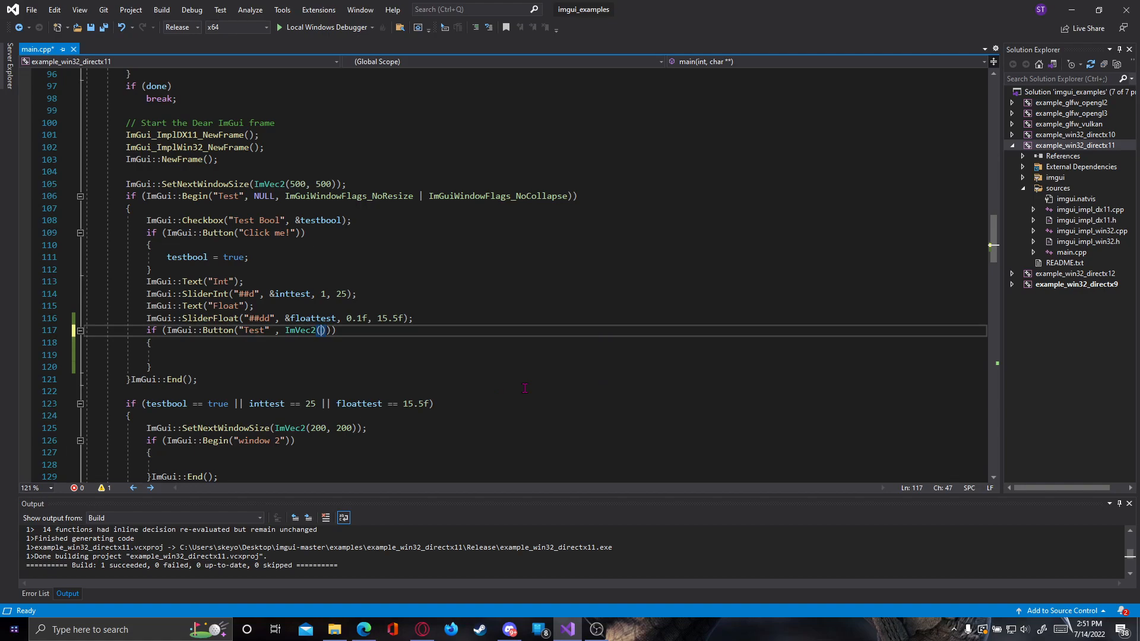
type("50")
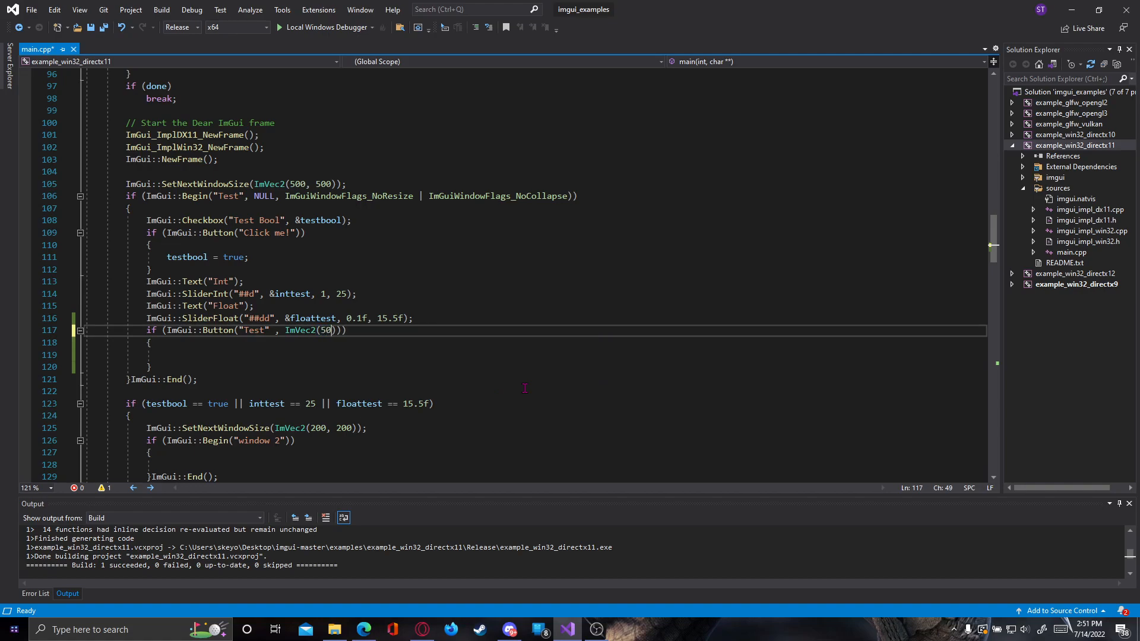
type(", 50")
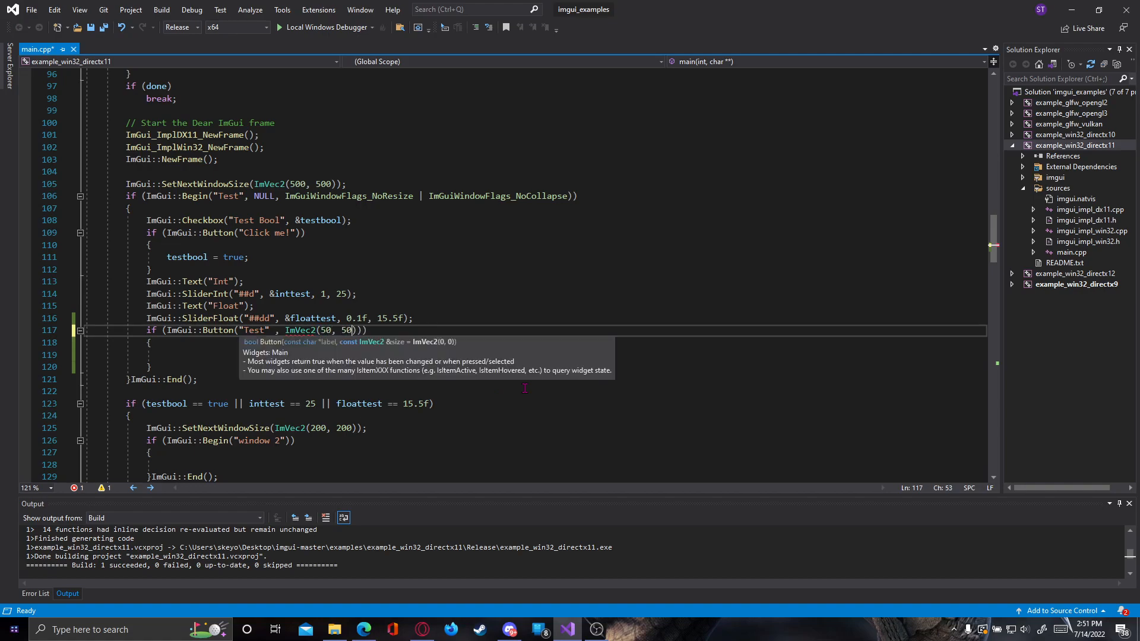
key("ctrl+s")
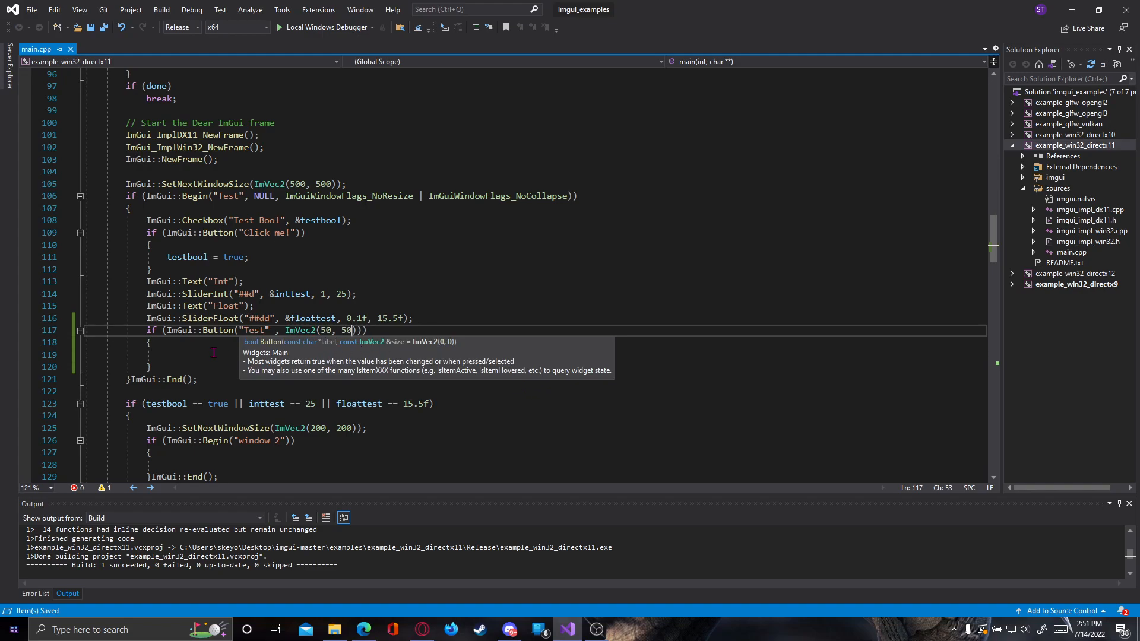
left_click(284, 331)
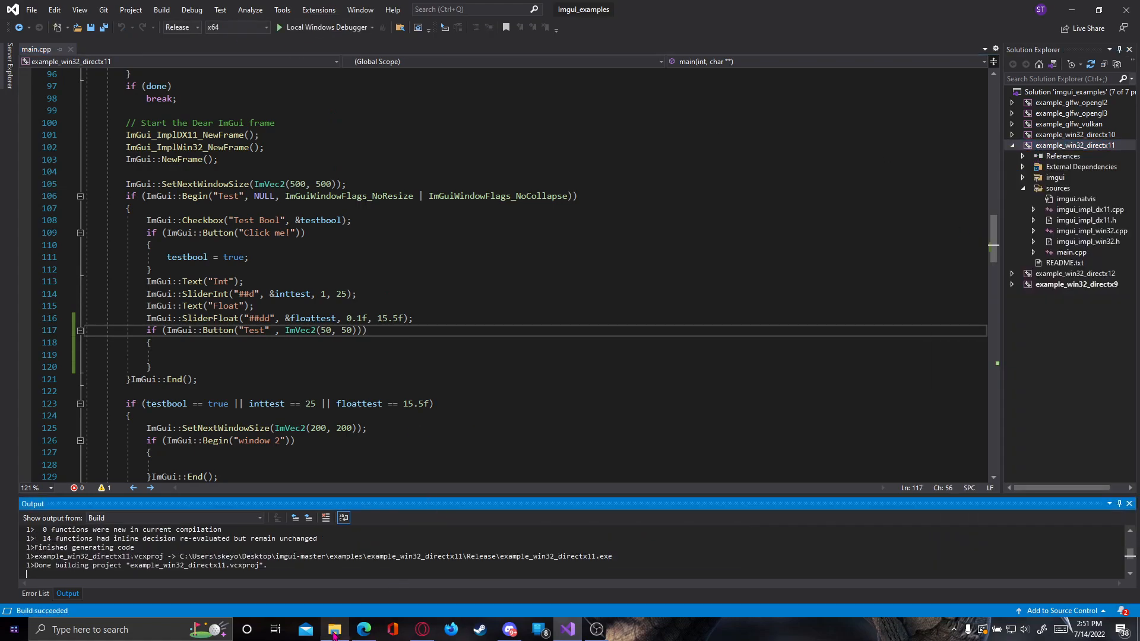
left_click(334, 629)
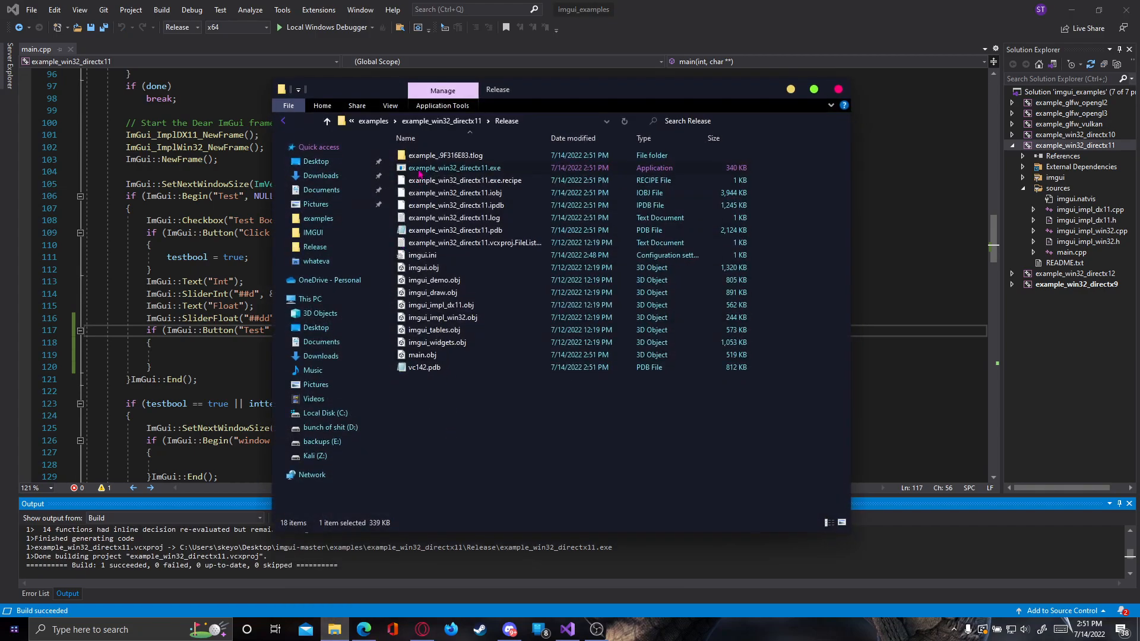
double_click(454, 168)
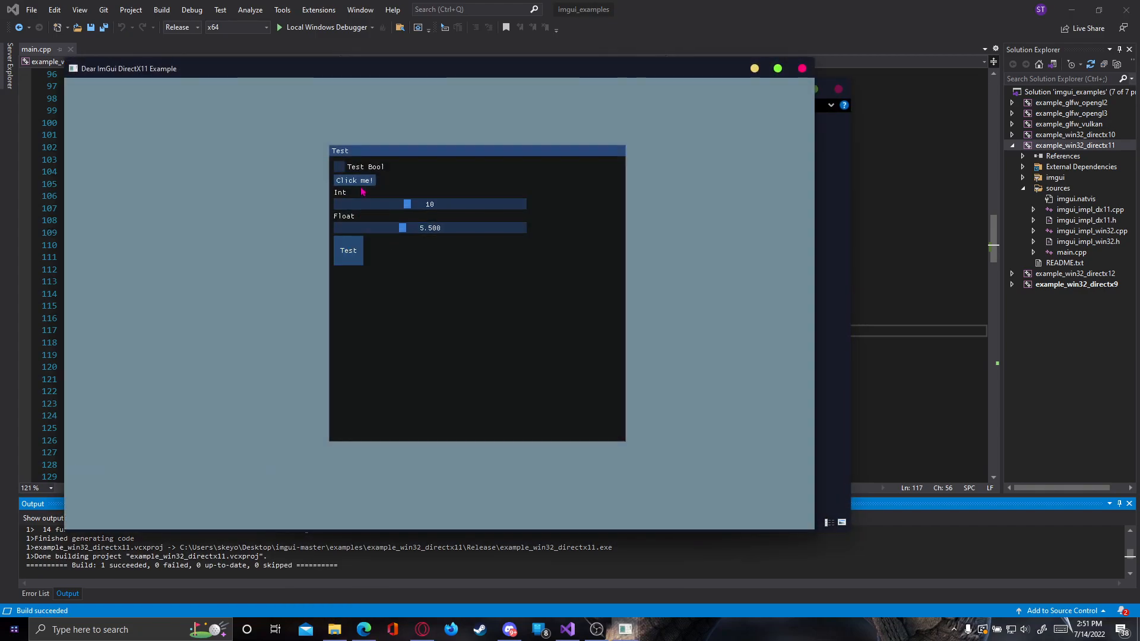
left_click(354, 181)
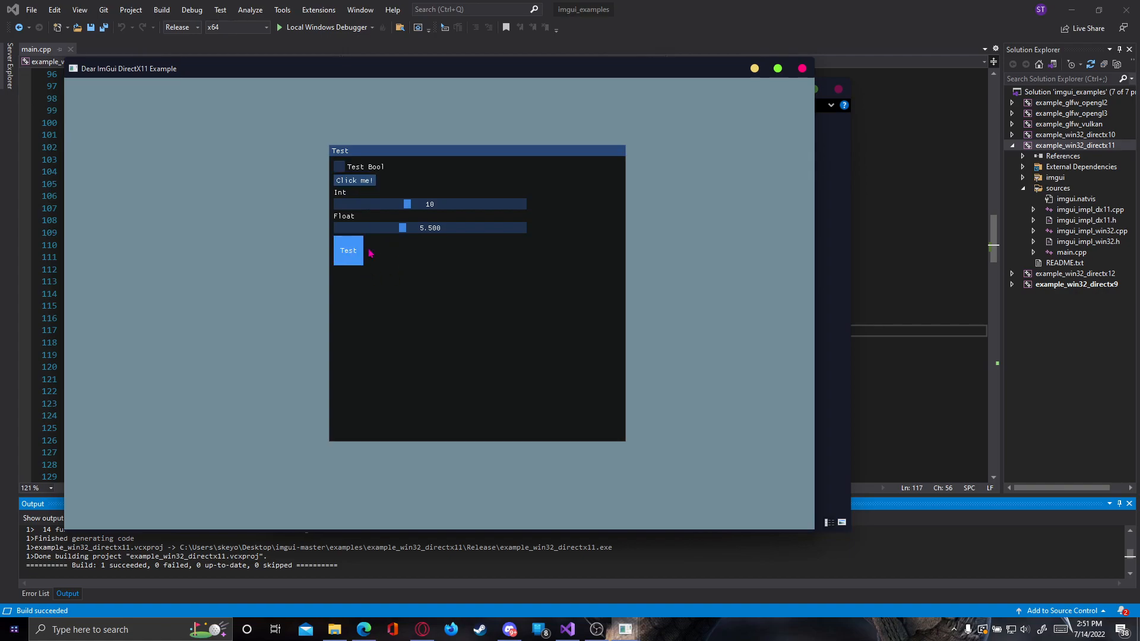
mouse_move(395, 70)
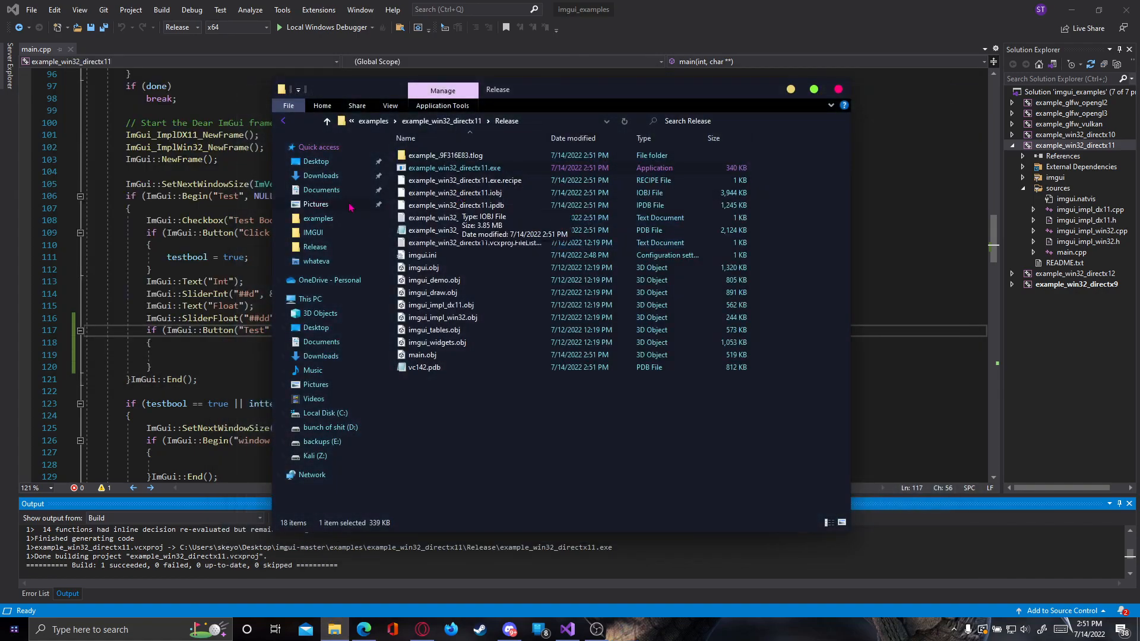
- Close the demo window to bring main.cpp back in Visual Studio
left_click(838, 88)
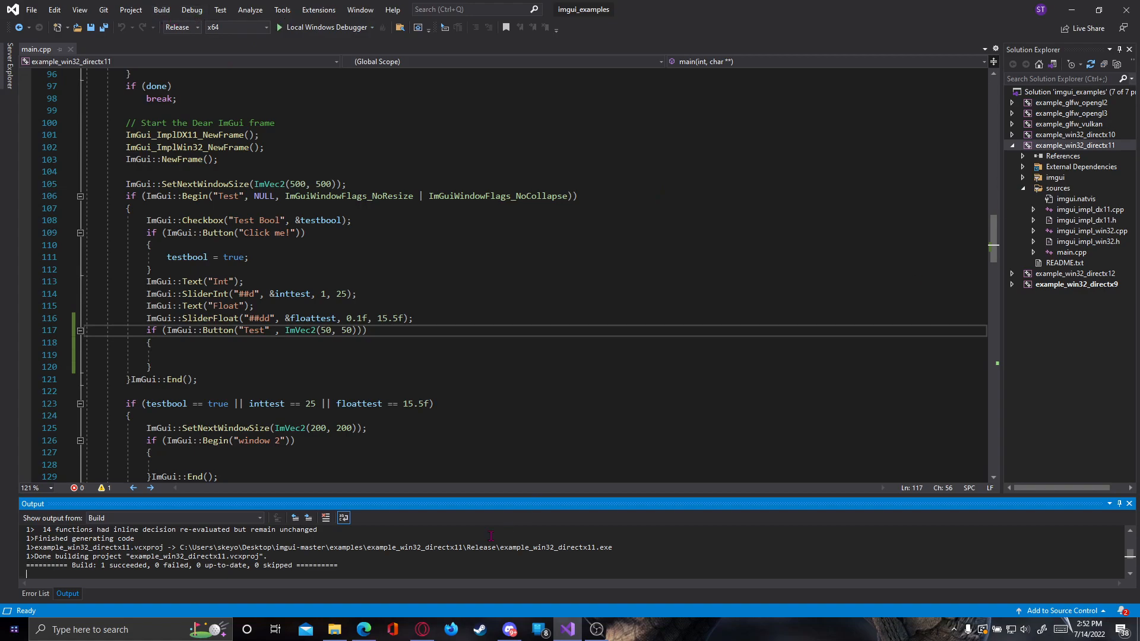
- Relaunch example_win32_directx11.exe from the Release folder in File Explorer
left_click(334, 630)
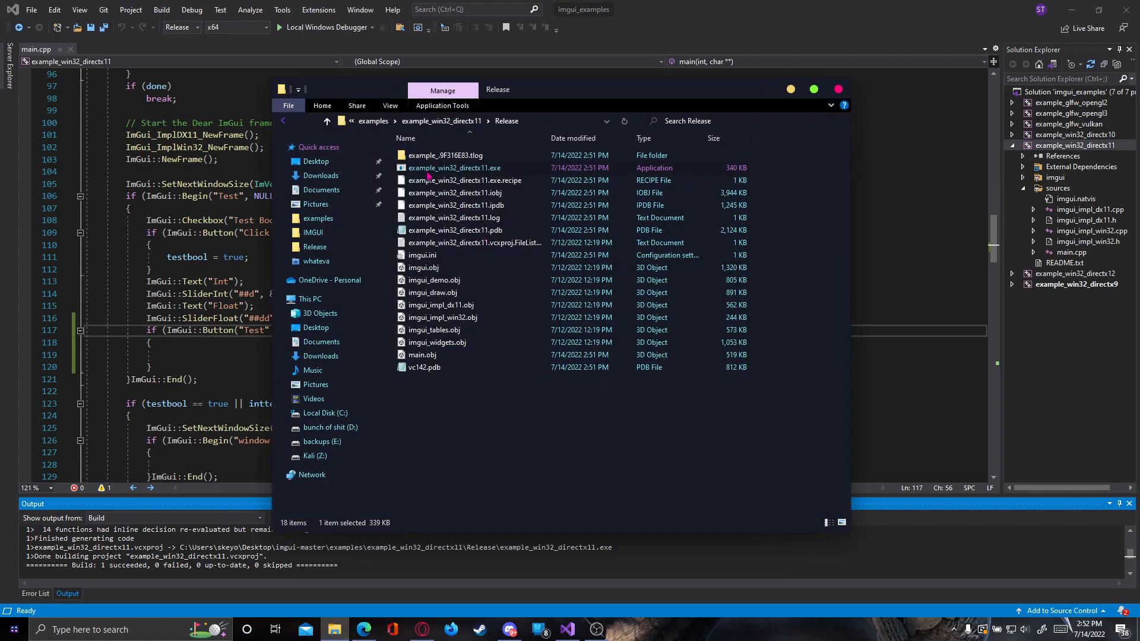
double_click(454, 169)
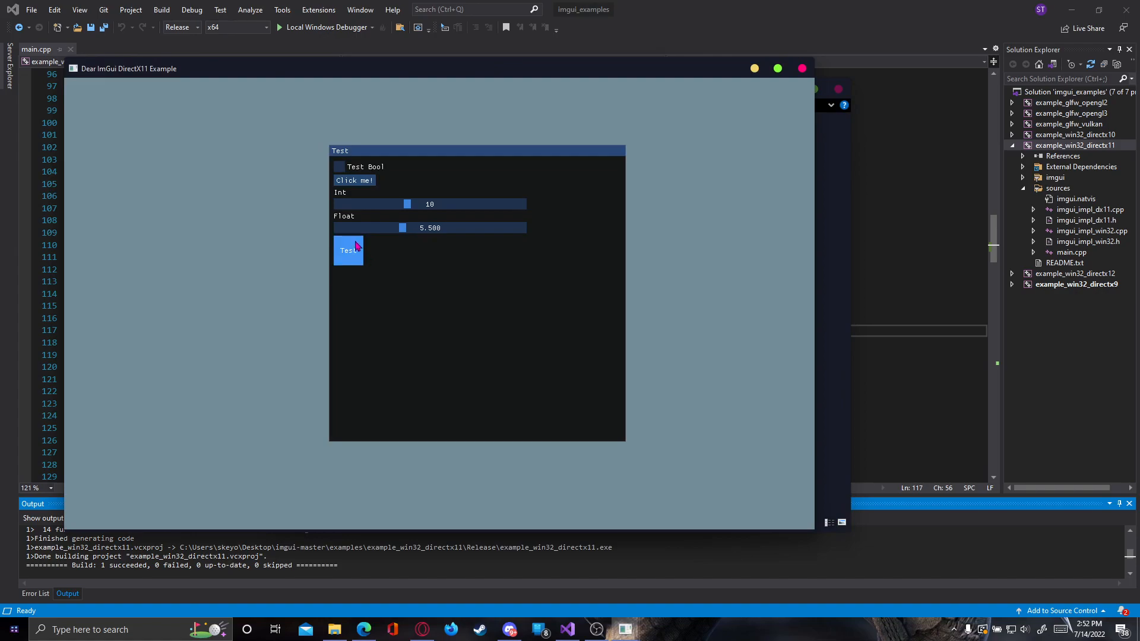
mouse_move(639, 242)
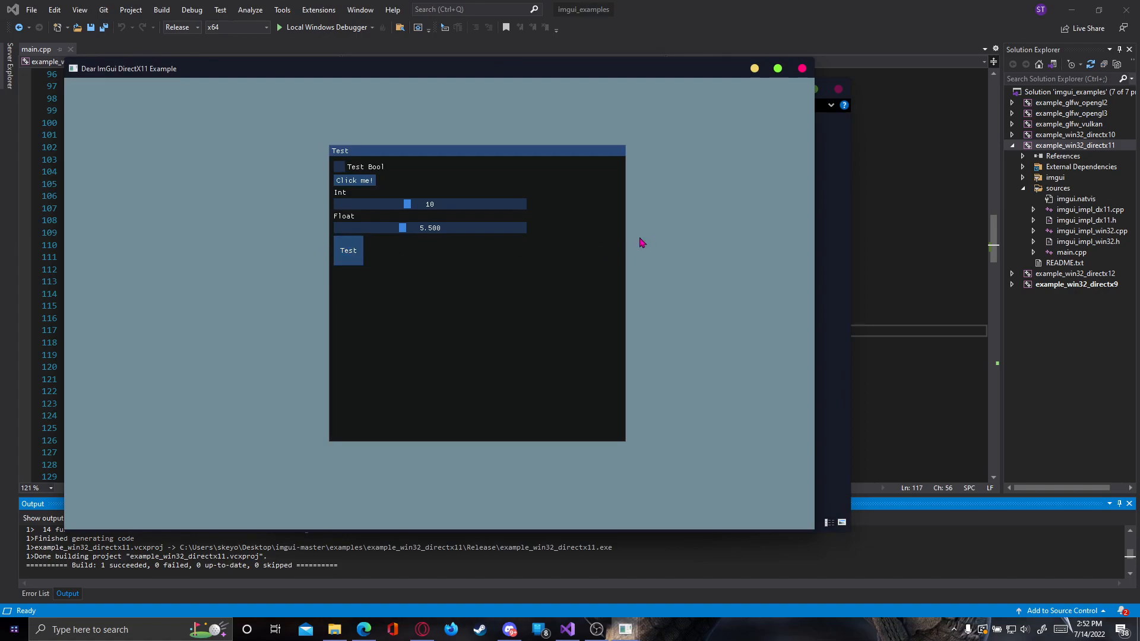
mouse_move(499, 275)
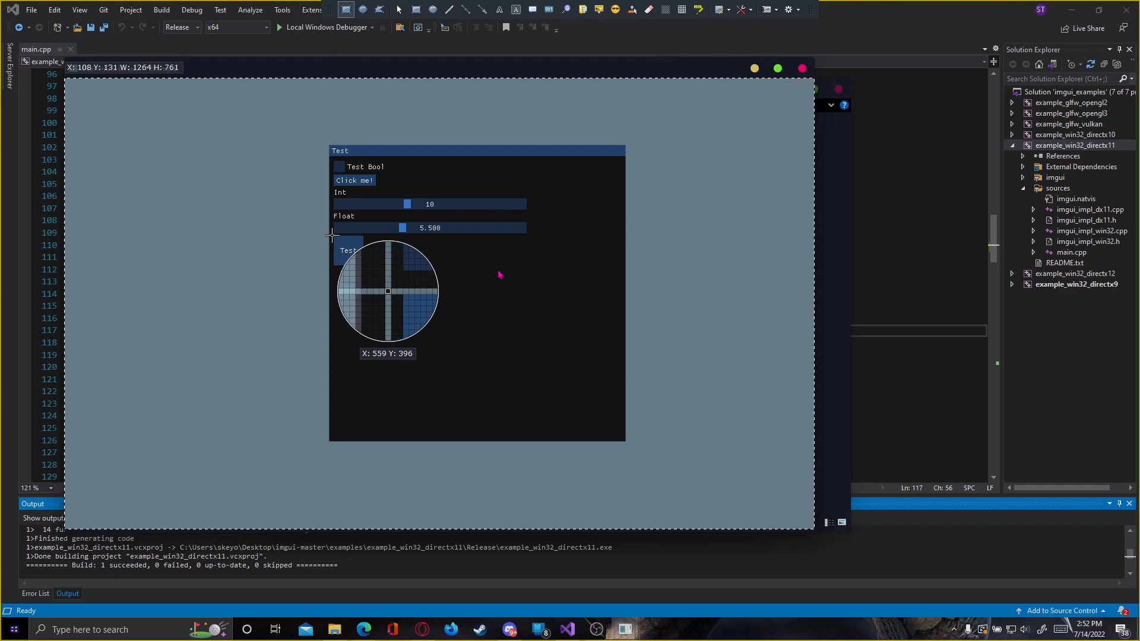
mouse_move(622, 253)
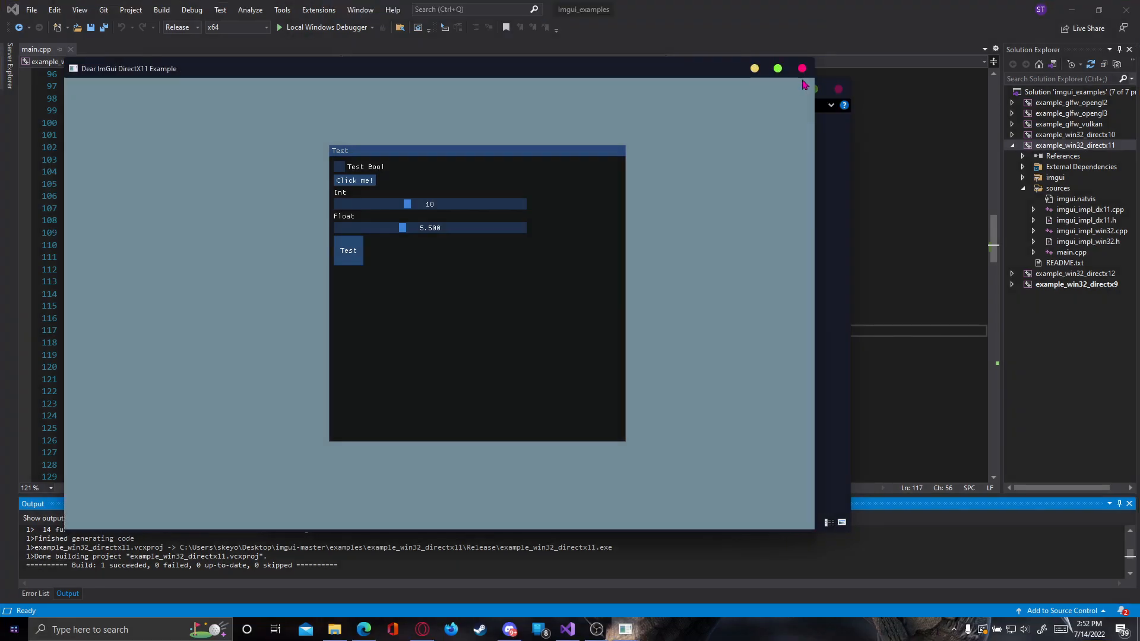
mouse_move(531, 252)
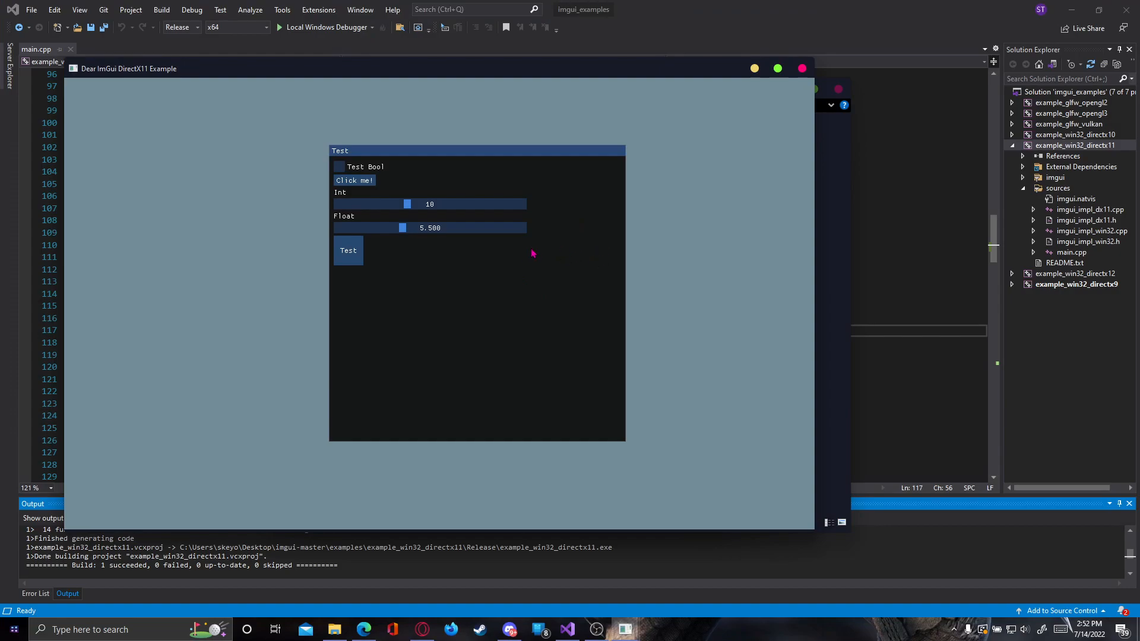
mouse_move(667, 247)
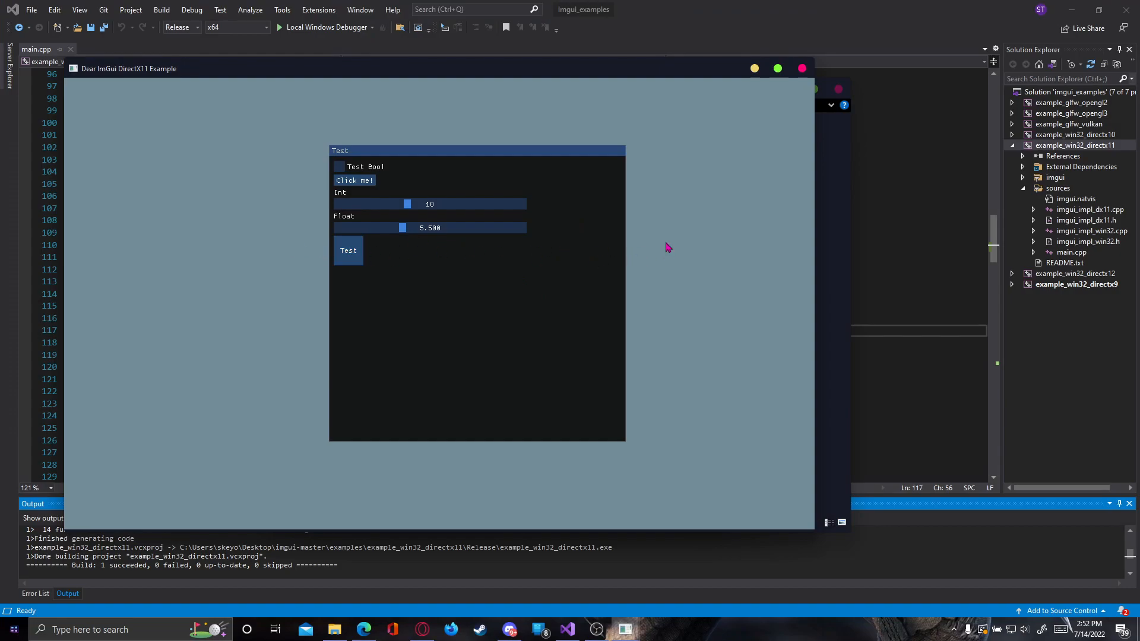
- Close the running DirectX11 demo after reading positions with ShareX
left_click(334, 630)
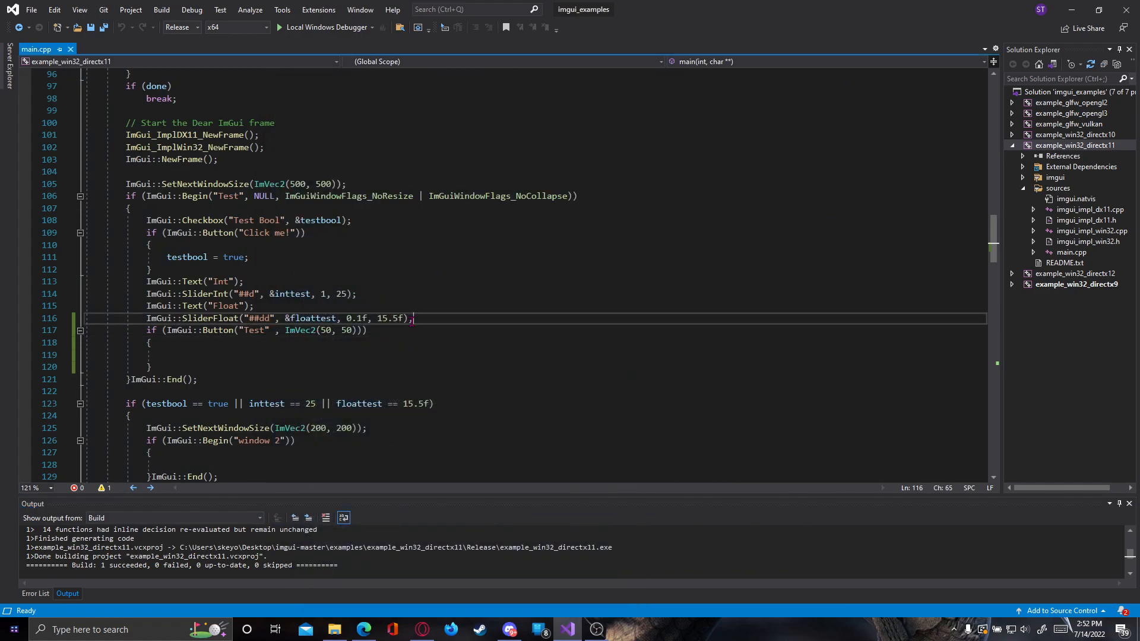
mouse_move(594, 367)
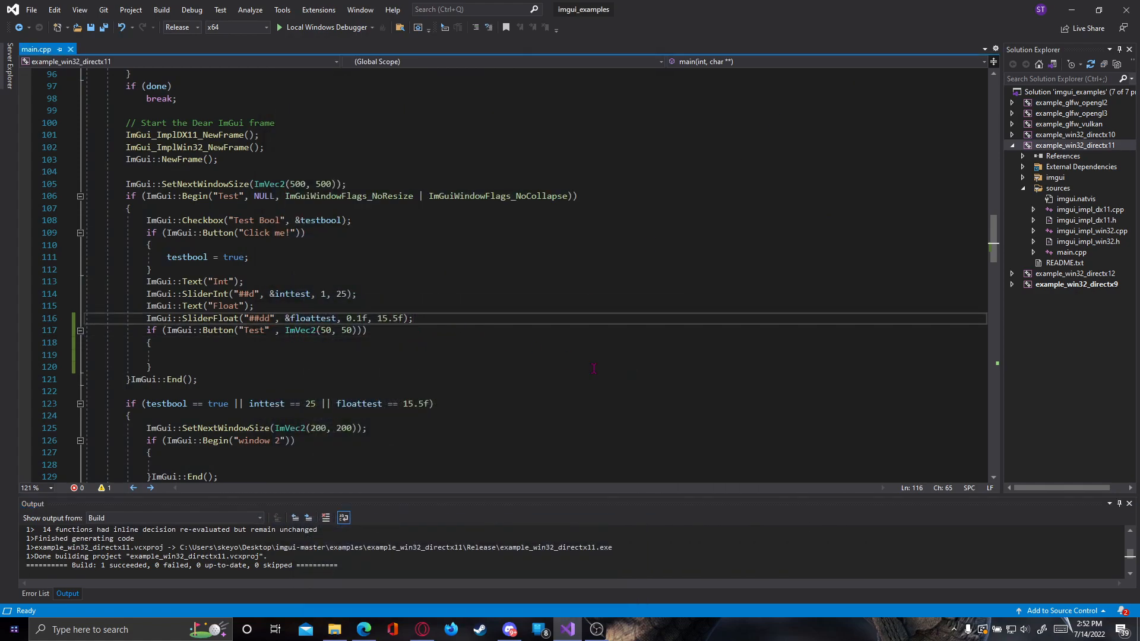
- Insert ImGui::SetCursorPos(ImVec2(400, 100)); above the Test button and save main.cpp
key("enter")
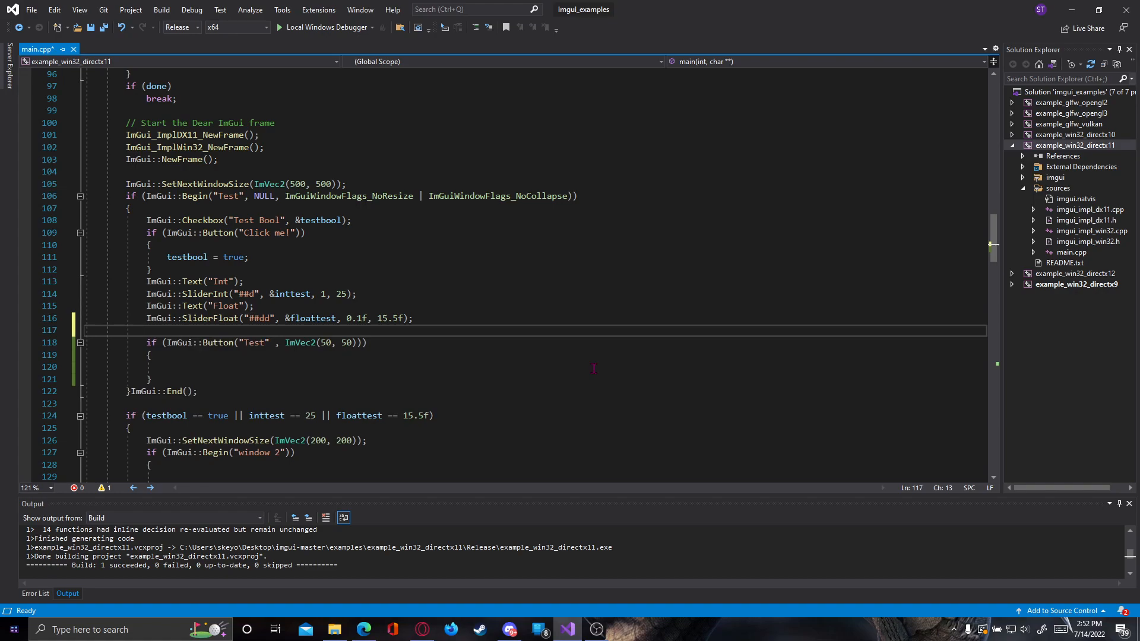
type("ImGui::")
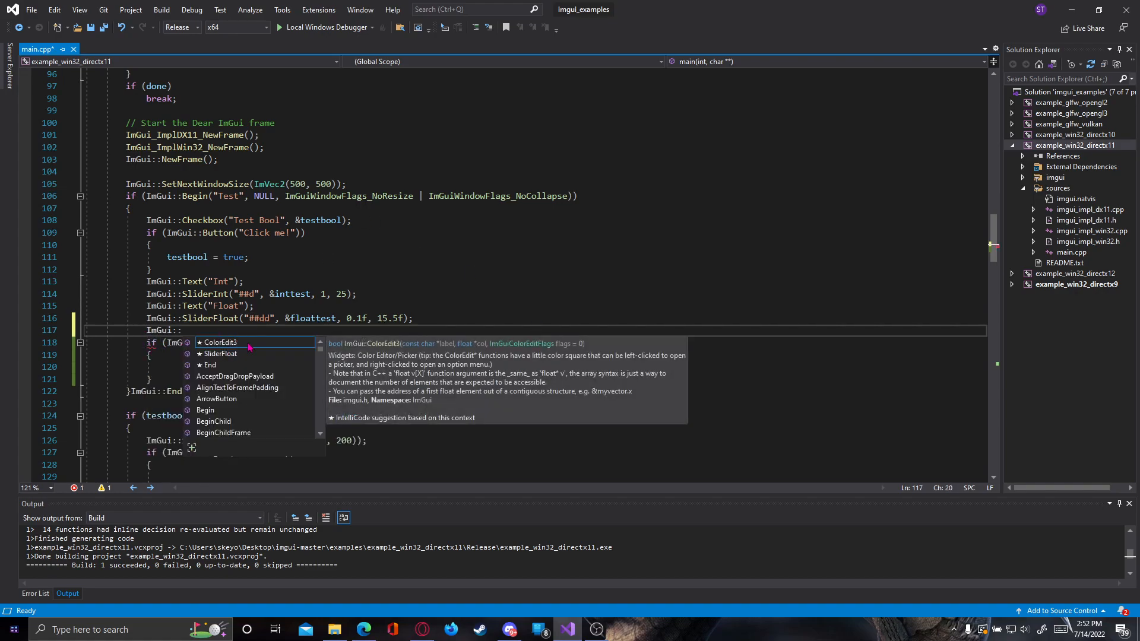
type("SetCursorPos")
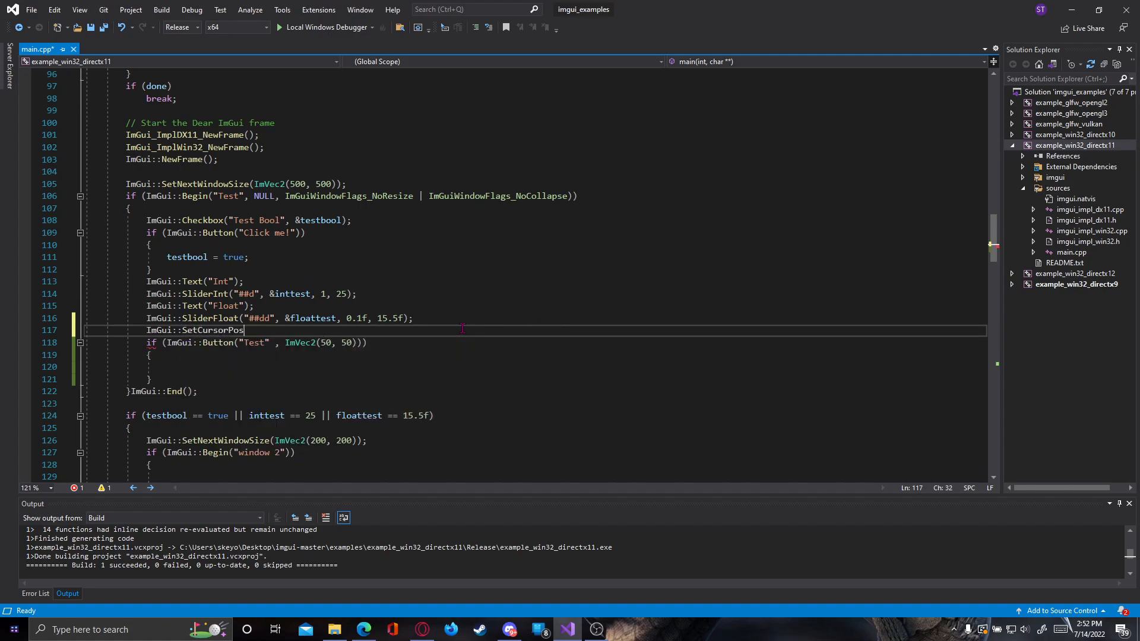
type("()")
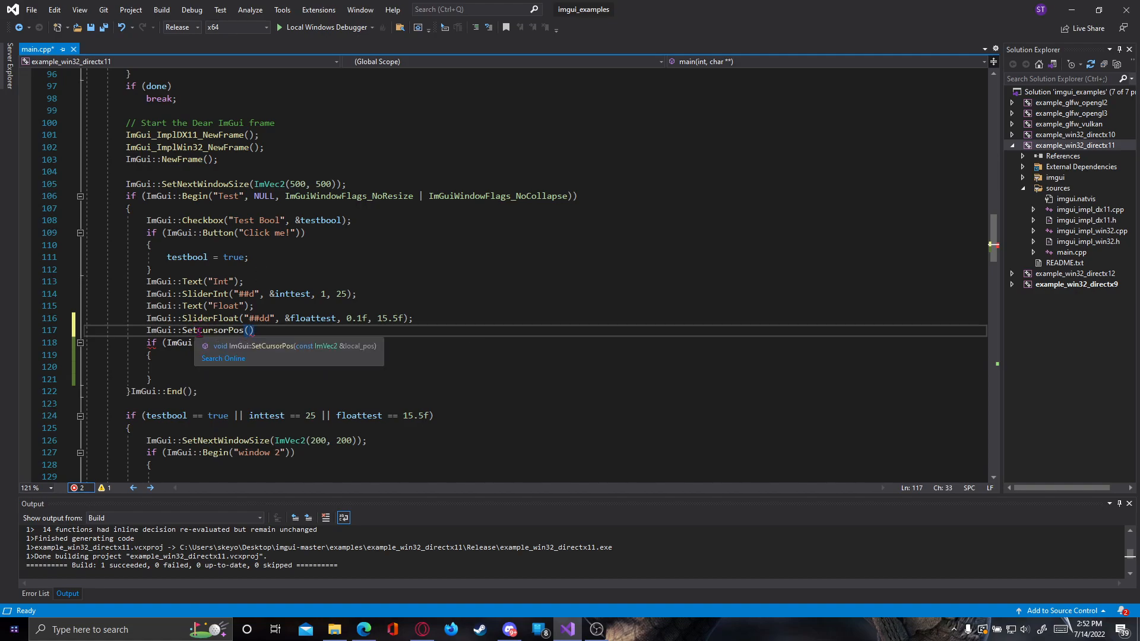
type("ImVec2(")
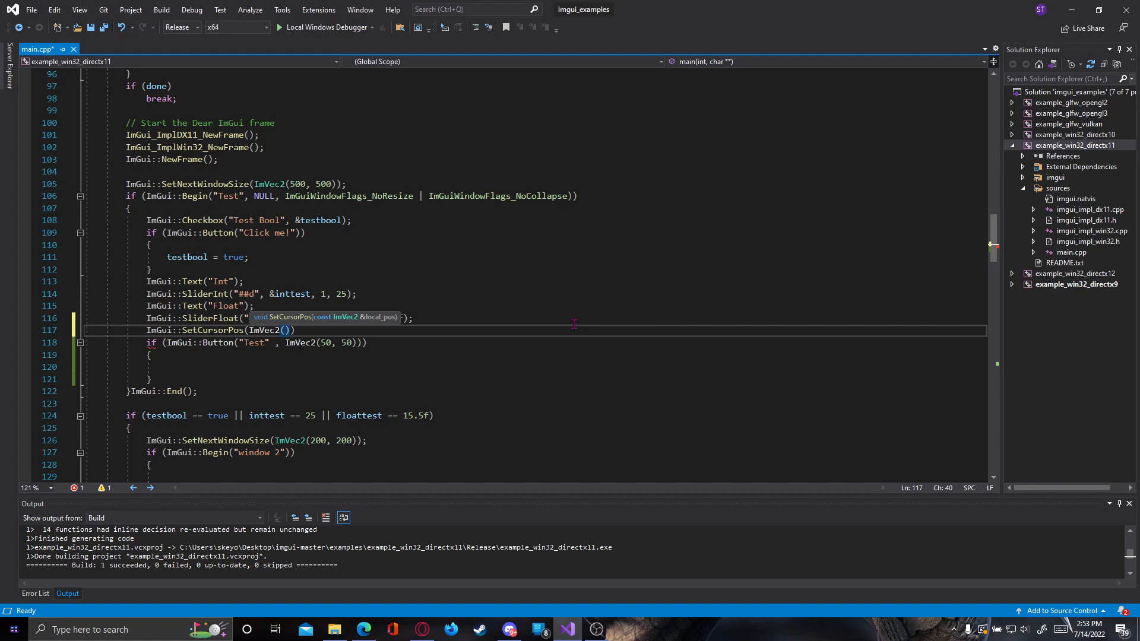
type("400")
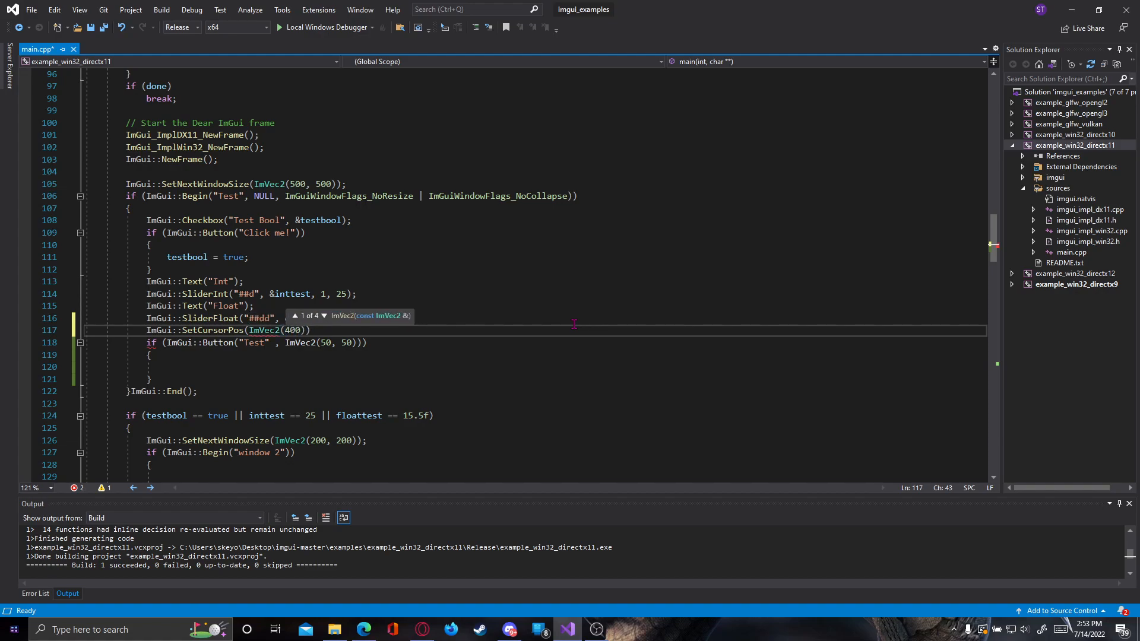
type(",")
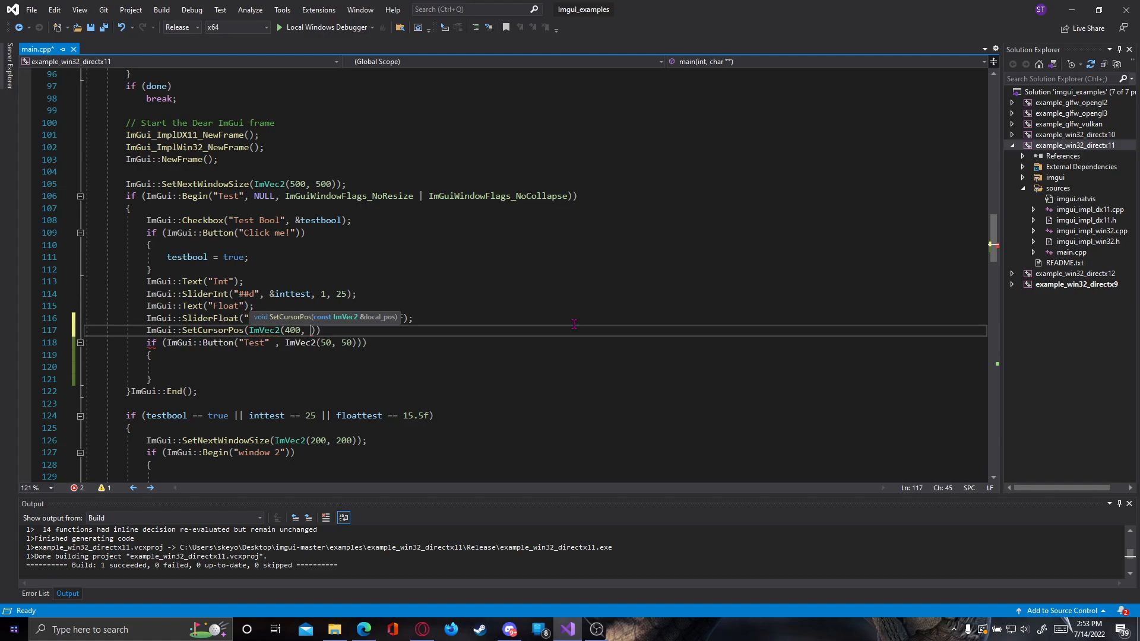
type("100")
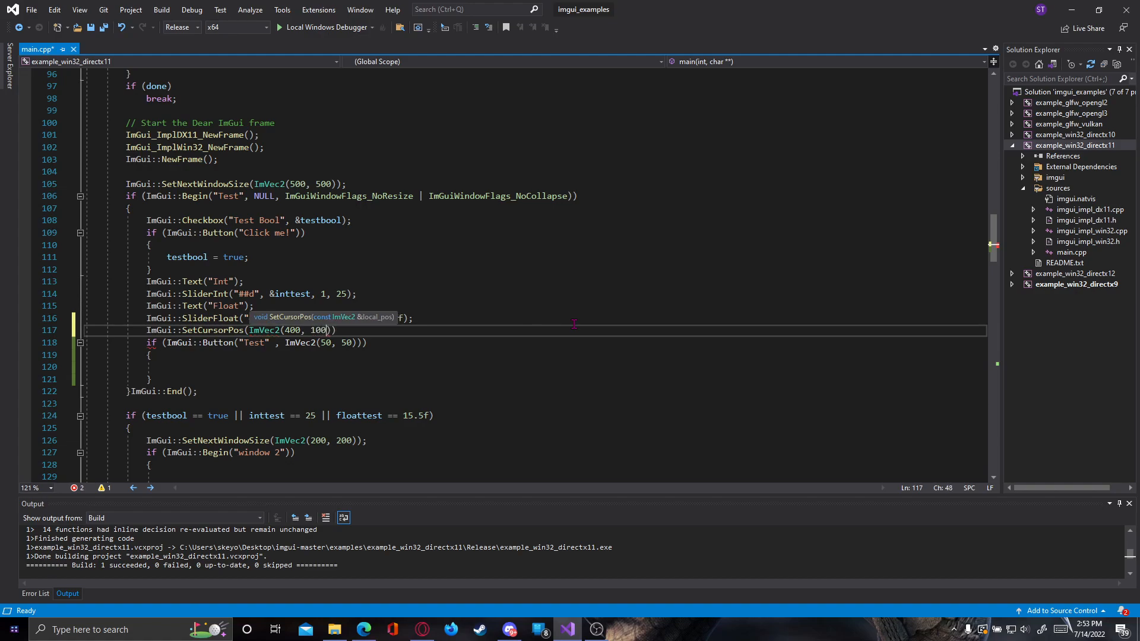
key("ctrl+s")
type(");")
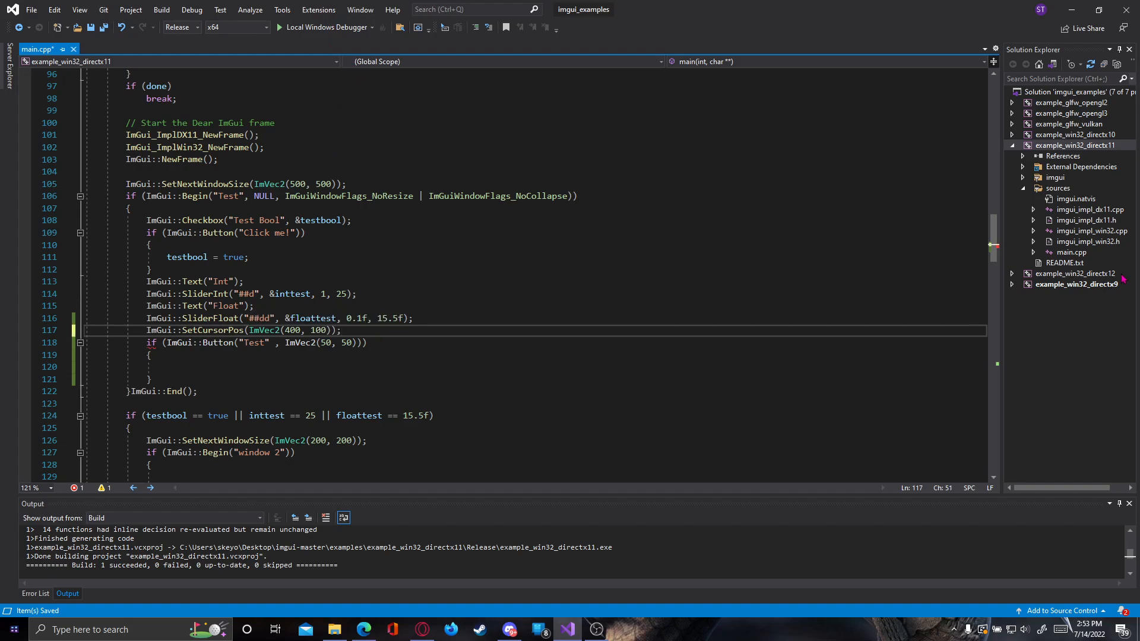
- Rebuild and run example_win32_directx11.exe to see the Test button shifted right
left_click(1076, 135)
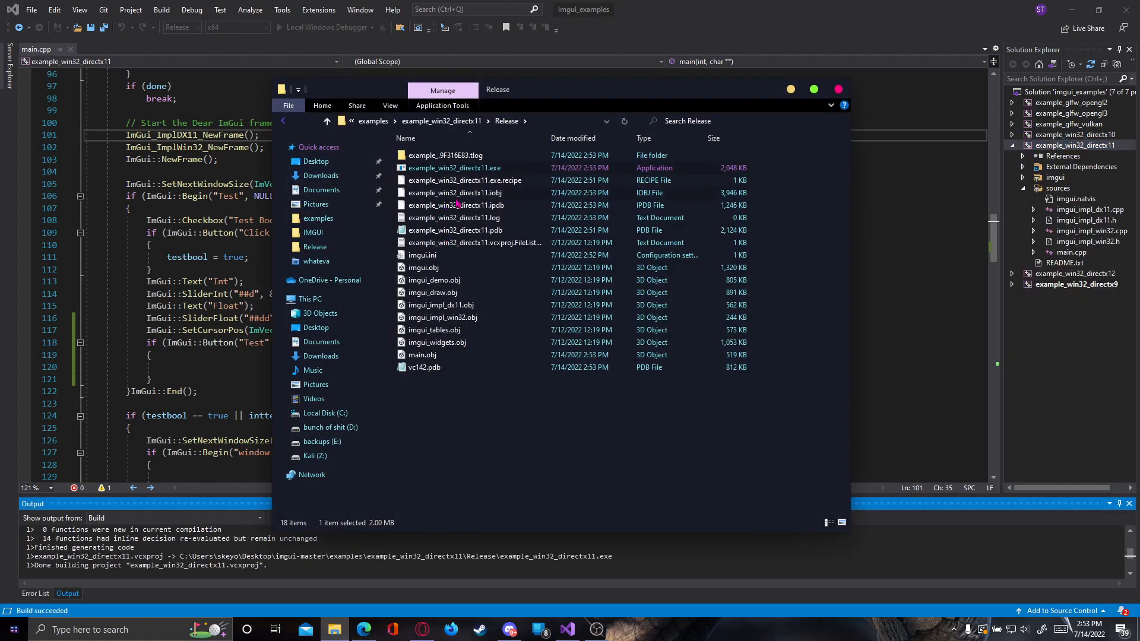
double_click(454, 168)
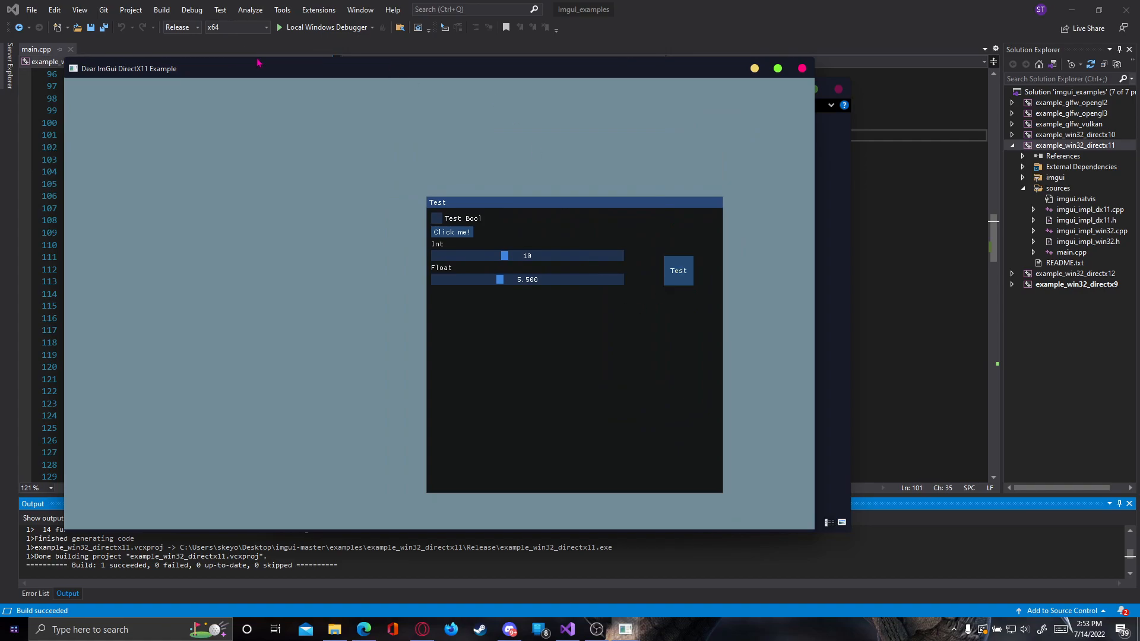
left_click(334, 629)
type("ImGui::SetCursorPos(ImVec2(400, 150));")
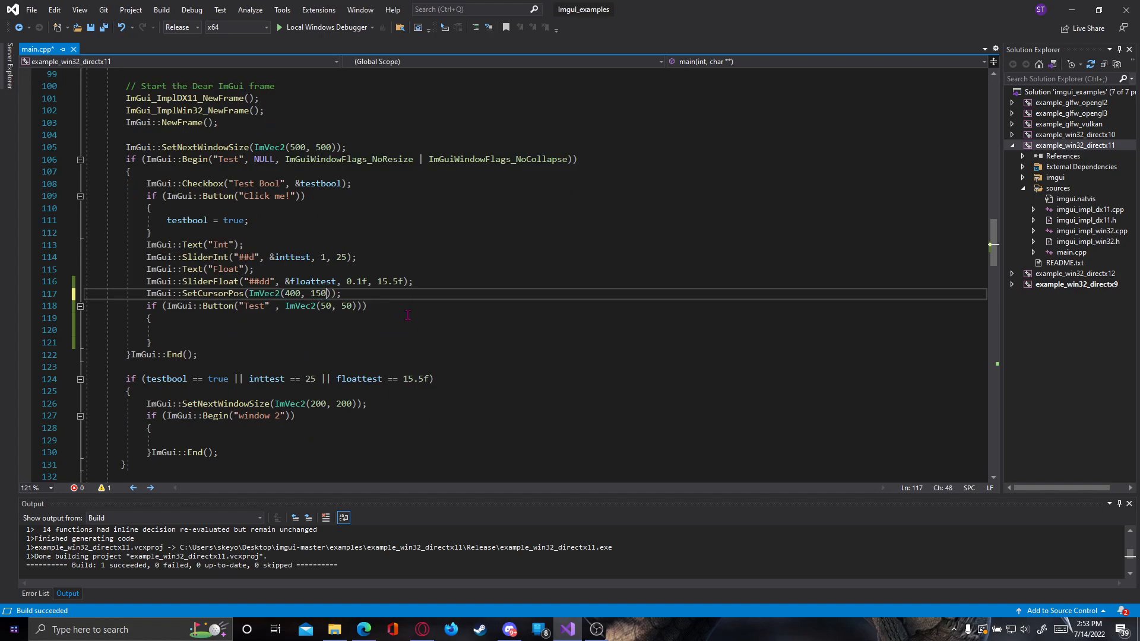
- Change the position to ImVec2(400, 150) and close the running demo
right_click(1075, 145)
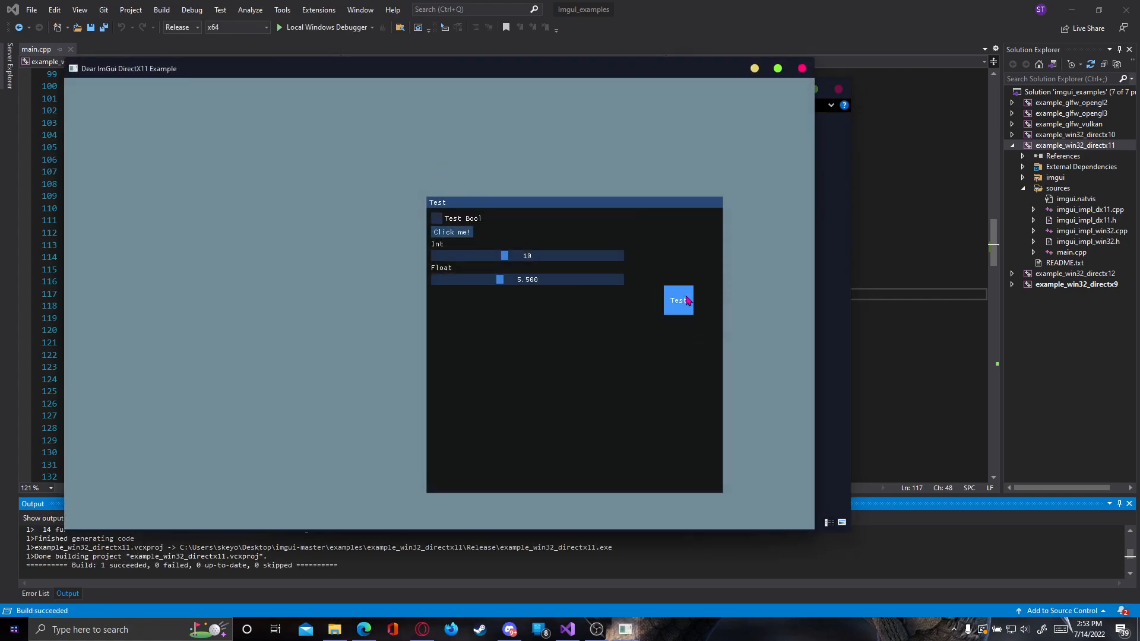
mouse_move(694, 248)
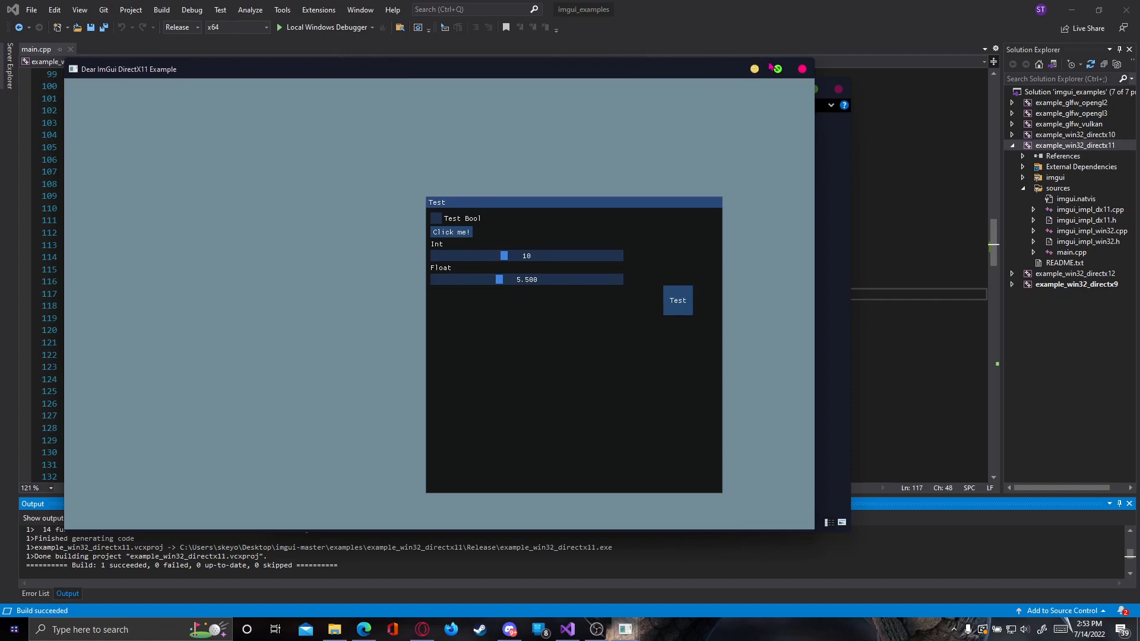
left_click(333, 630)
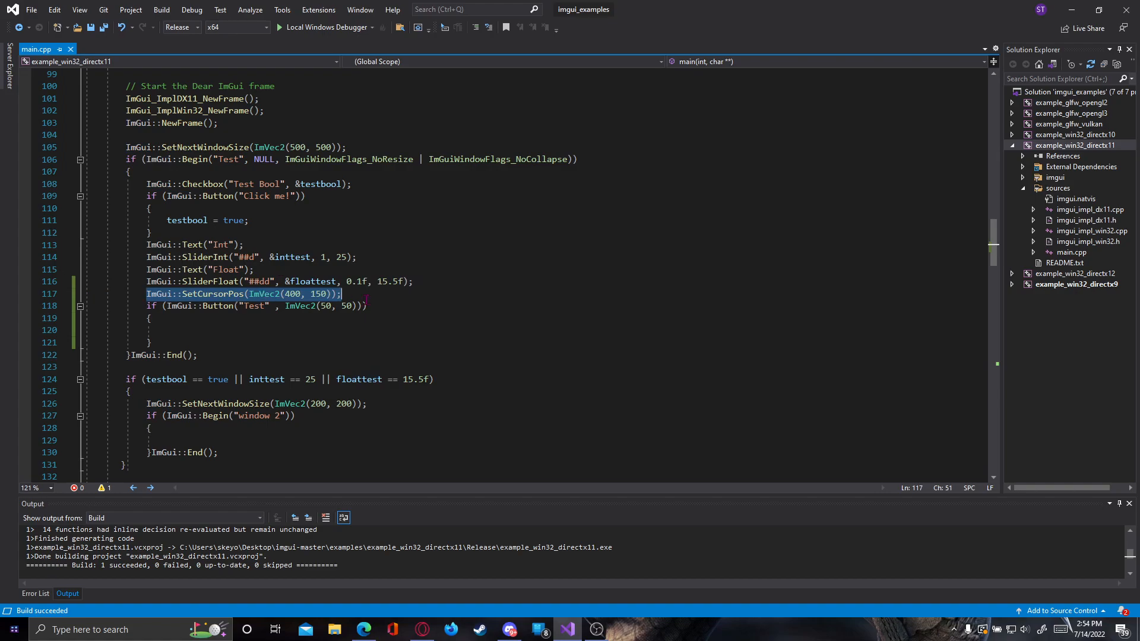
- Cut the SetCursorPos line to move it above SliderFloat, then bring up File Explorer
key("Delete")
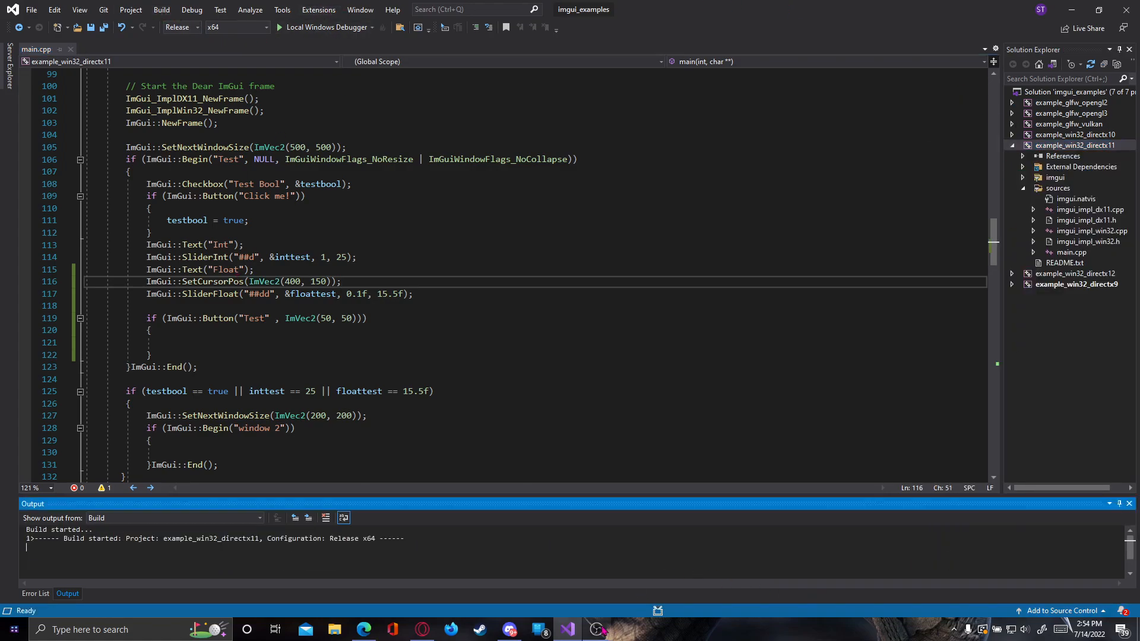
left_click(334, 629)
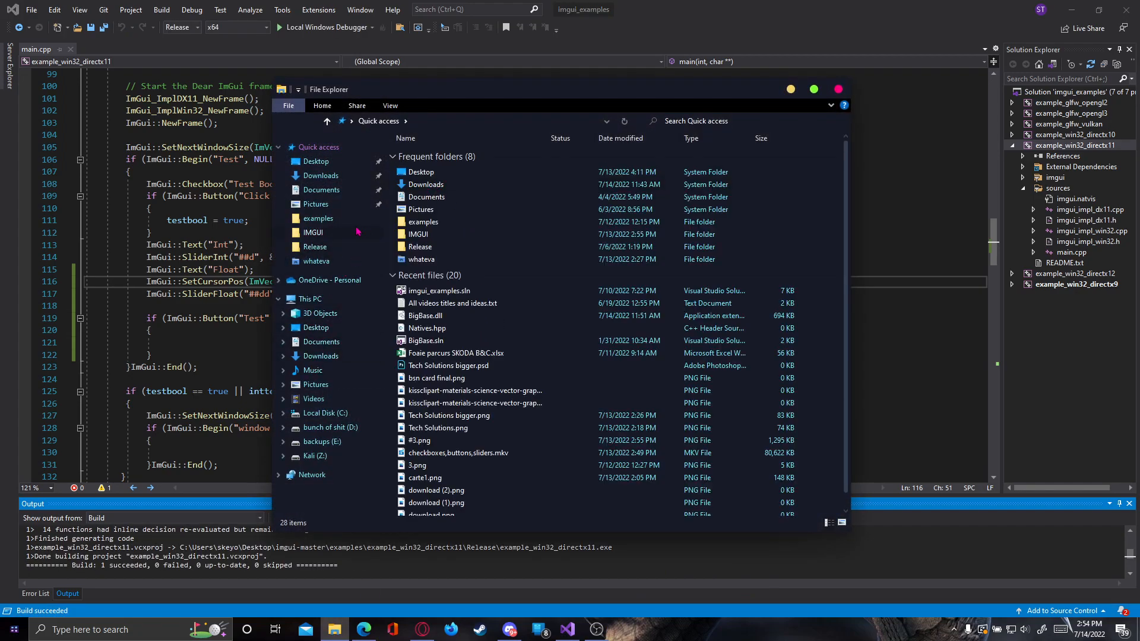
- Browse imgui-master > examples to the Release folder and launch the rebuilt DirectX11 demo
left_click(317, 147)
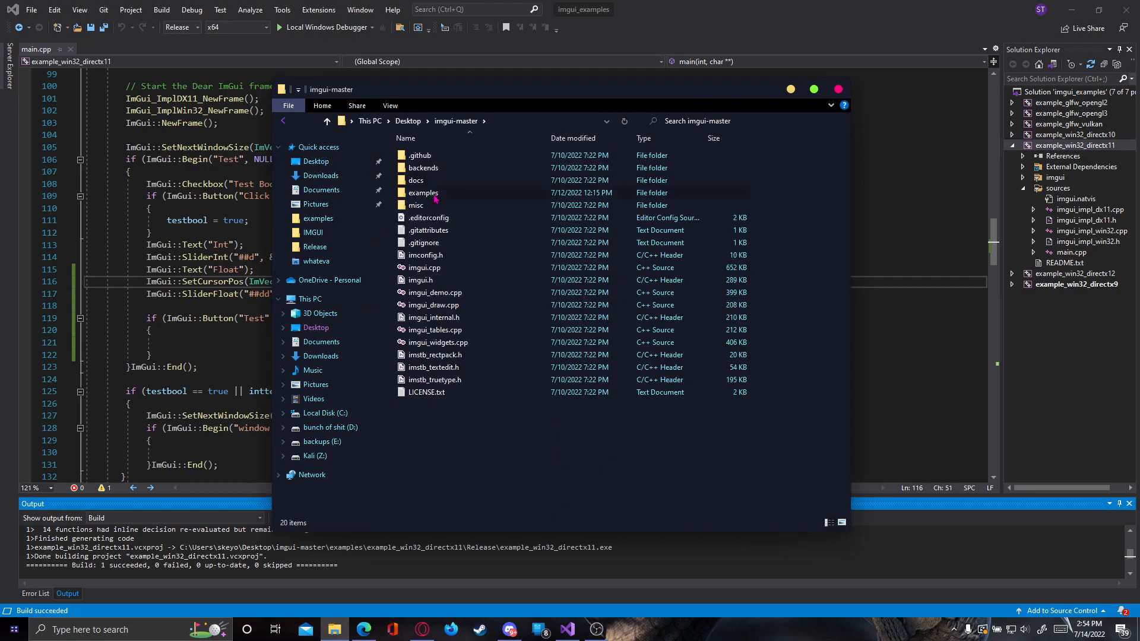
double_click(423, 192)
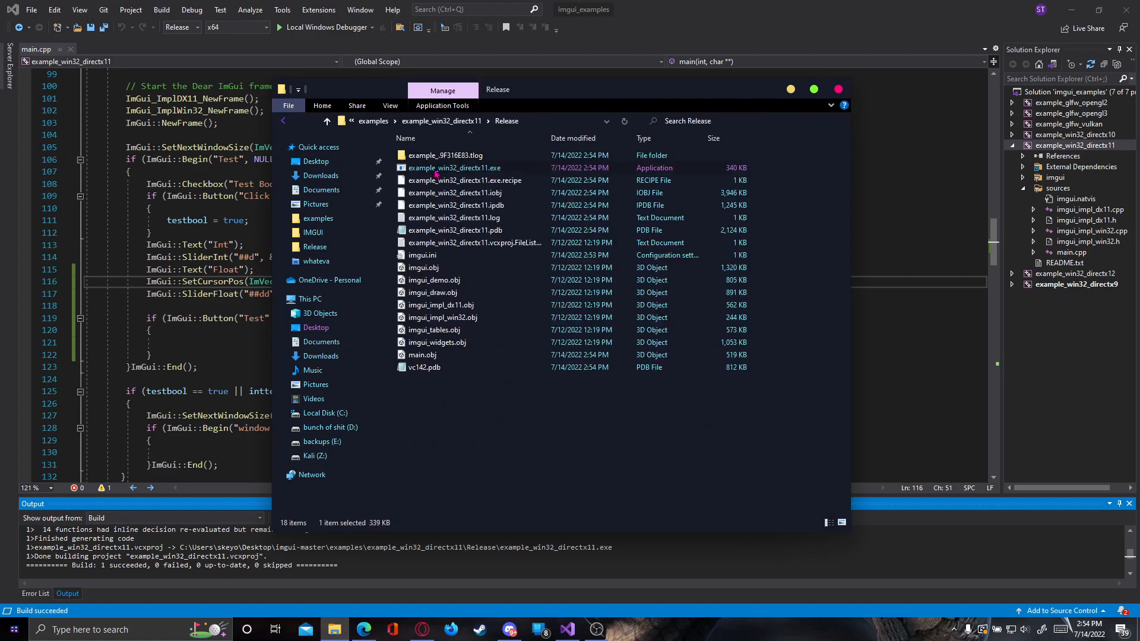
double_click(454, 168)
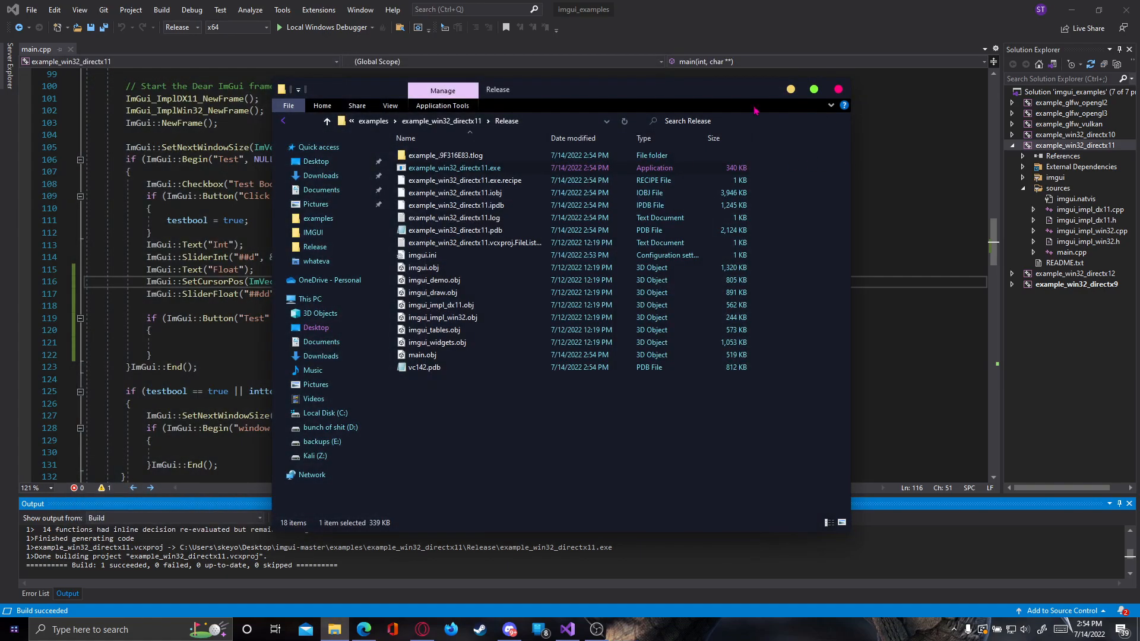
left_click(838, 88)
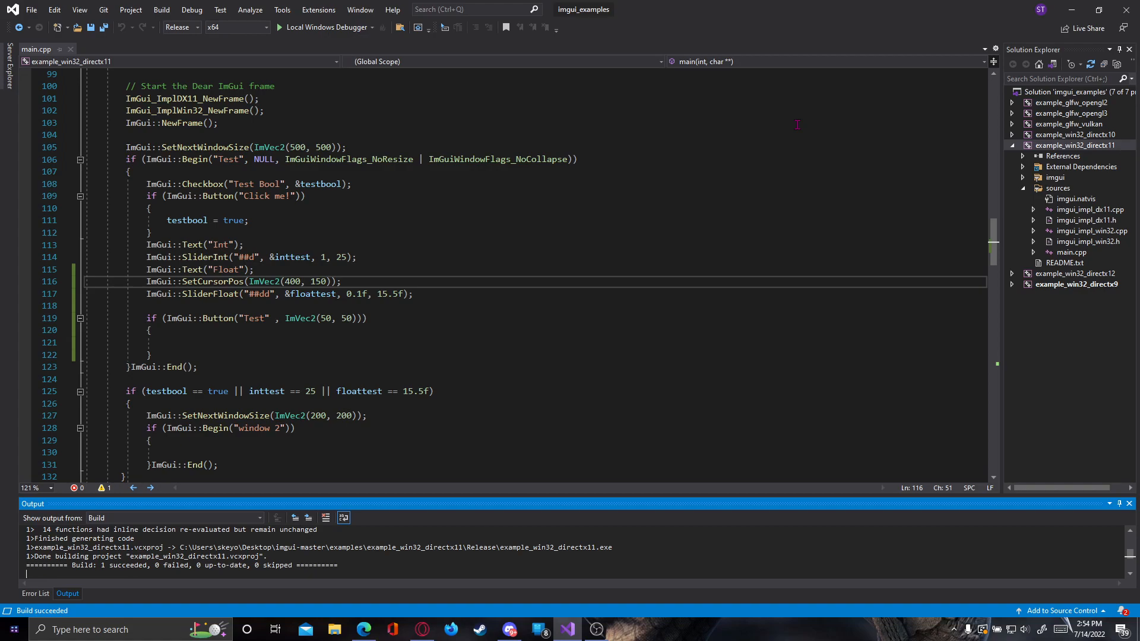
mouse_move(286, 293)
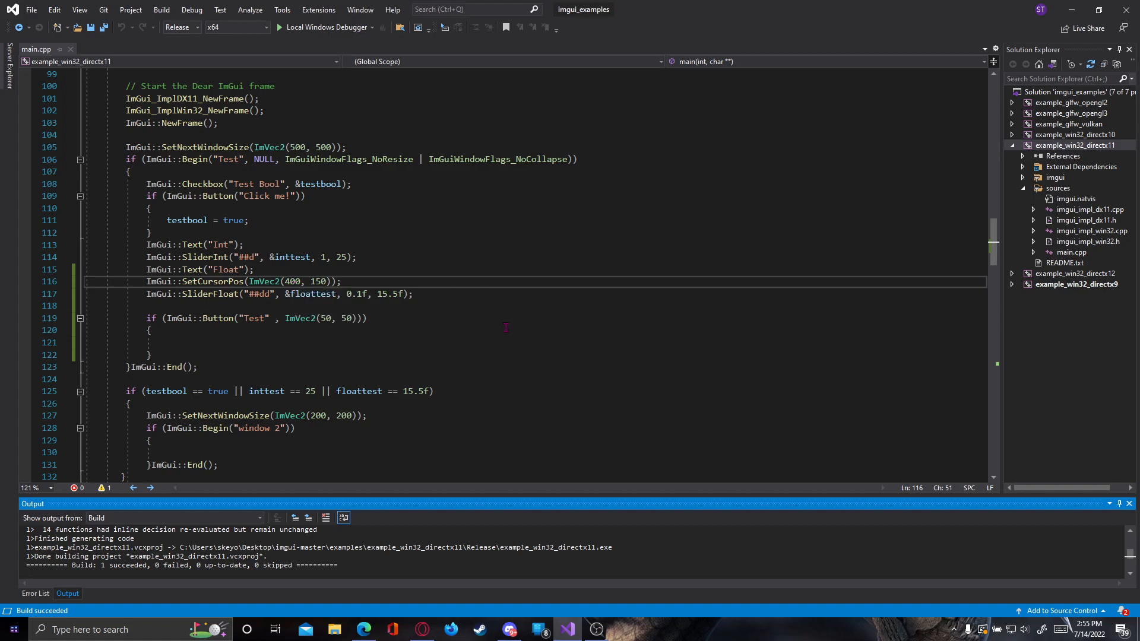
mouse_move(301, 282)
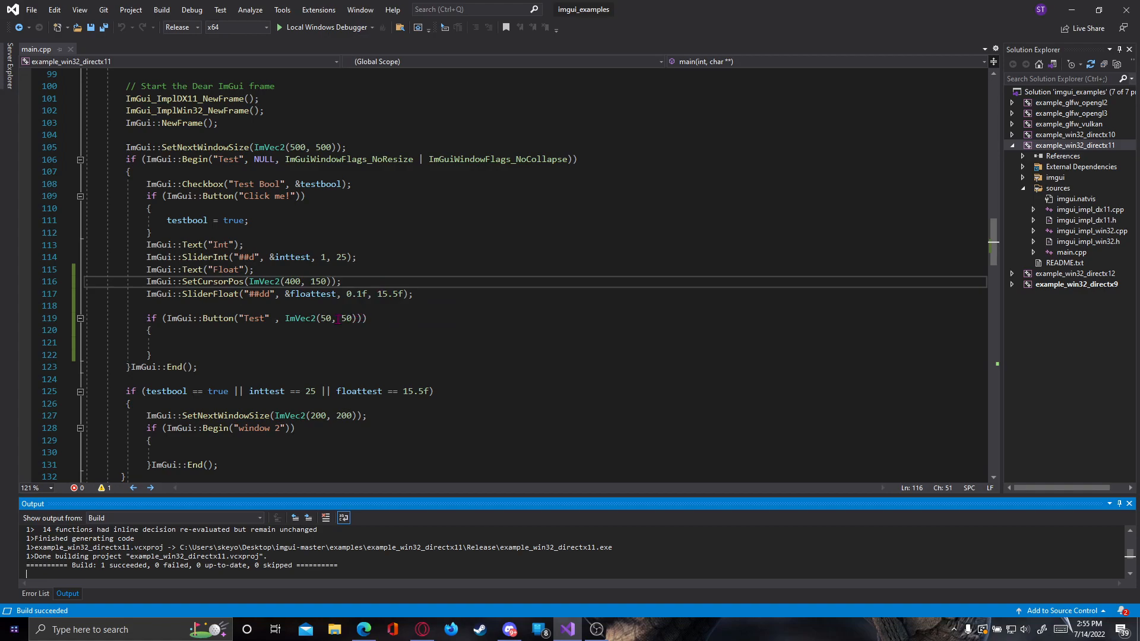
mouse_move(308, 281)
type("5")
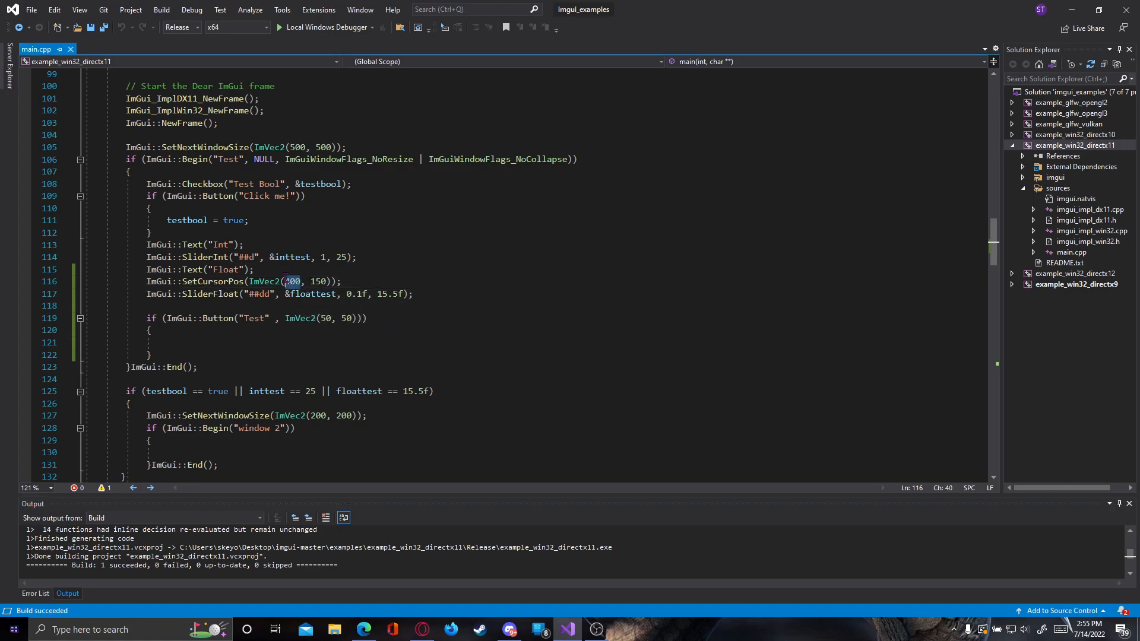
double_click(318, 282)
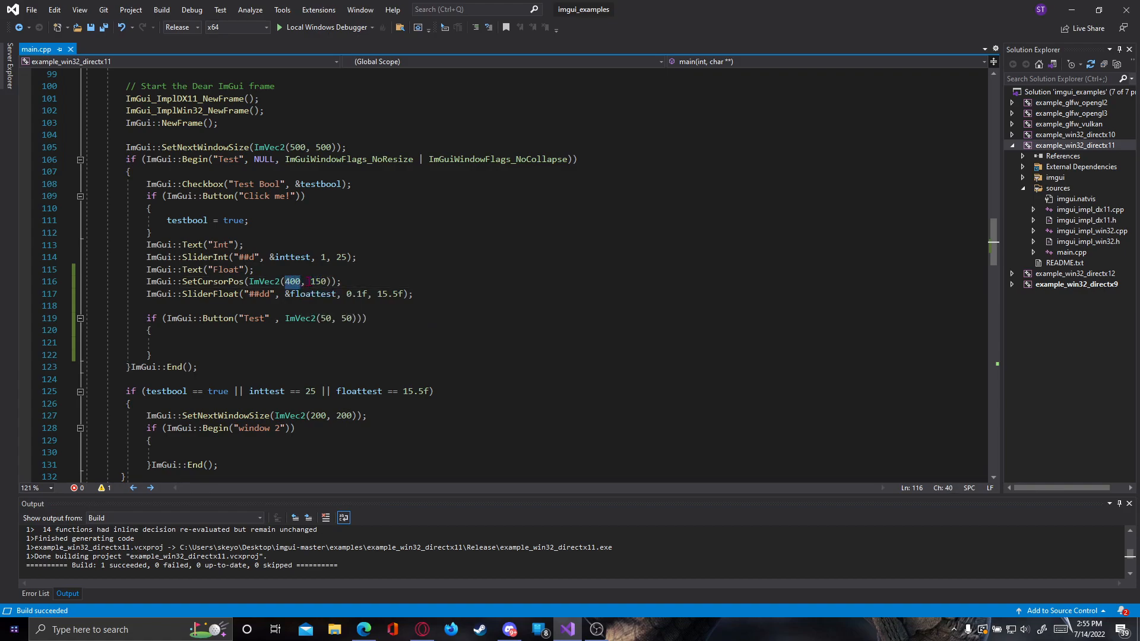
double_click(317, 281)
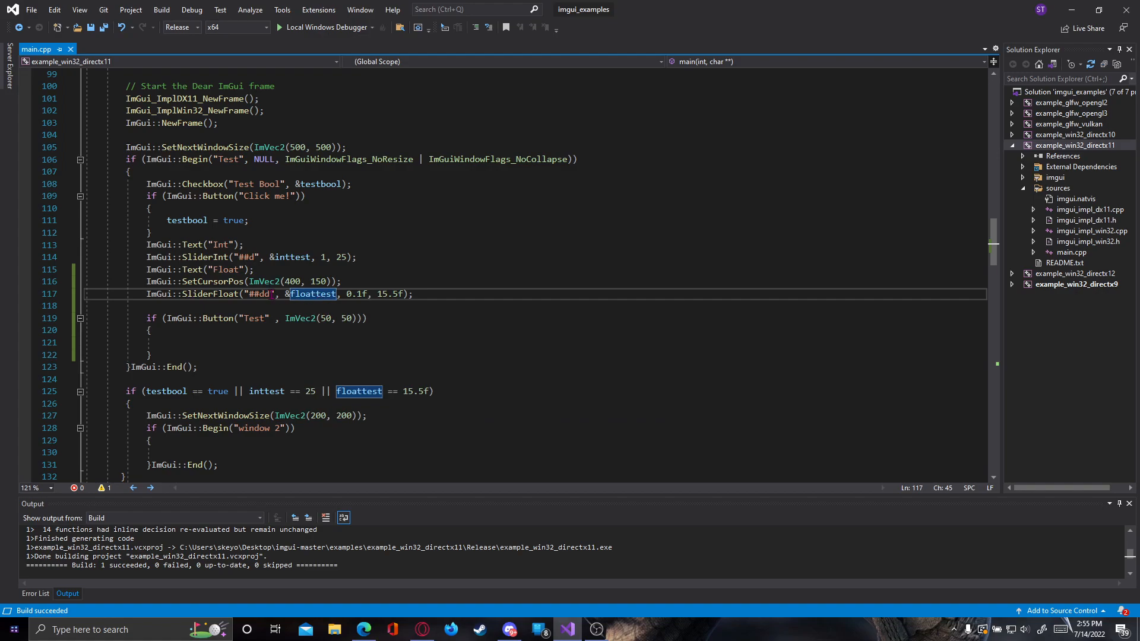
mouse_move(255, 289)
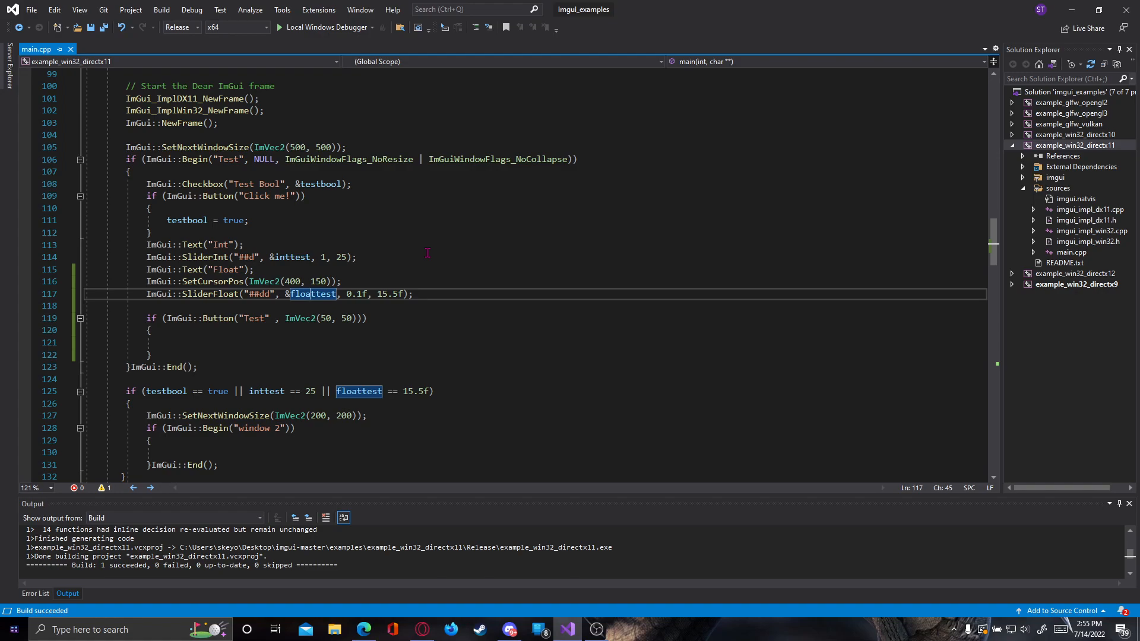
mouse_move(612, 608)
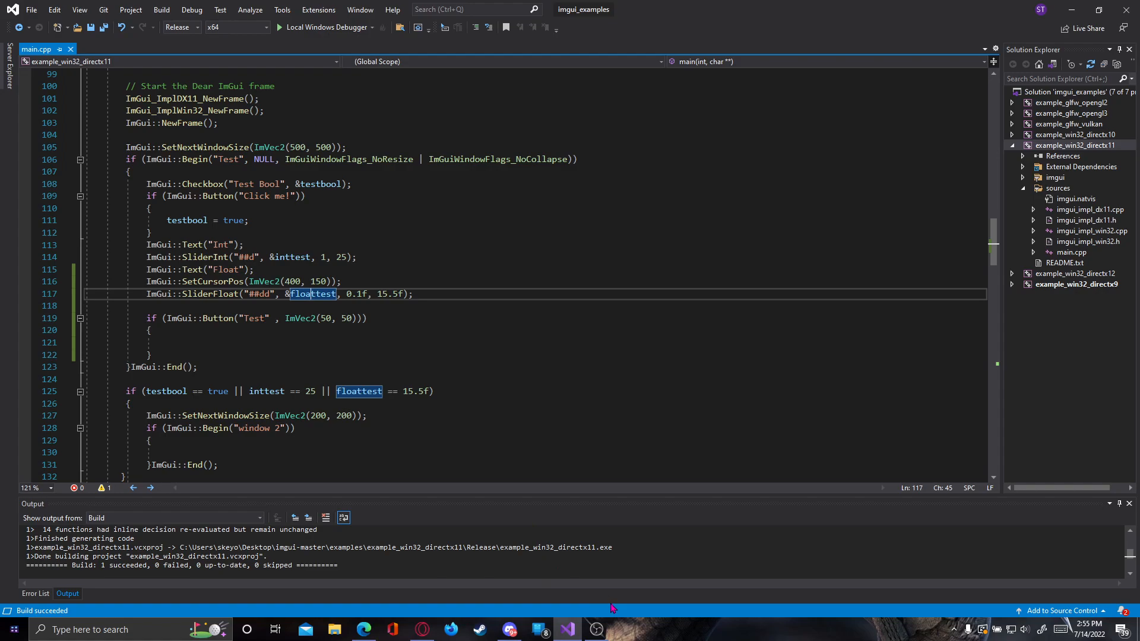